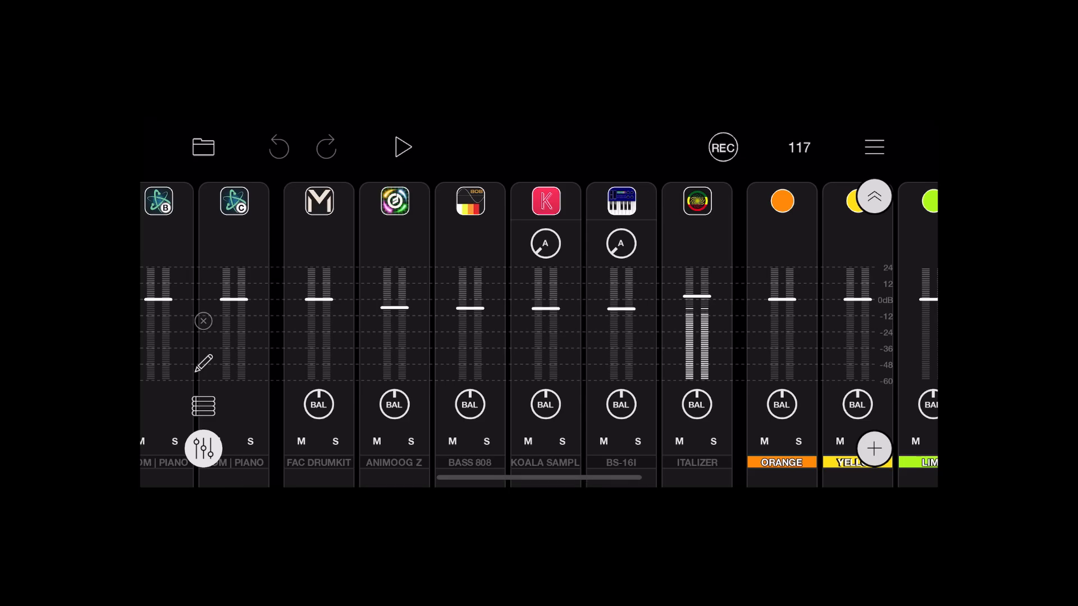
# - Play and stop the first Atom Piano Roll clip
pyautogui.hscroll(3)
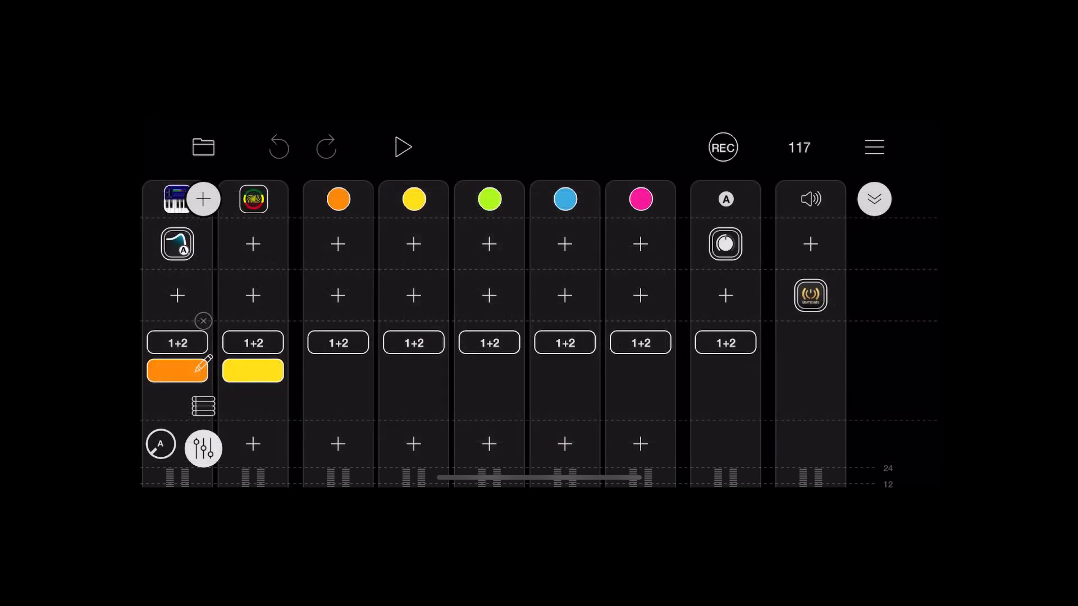
pyautogui.hscroll(3)
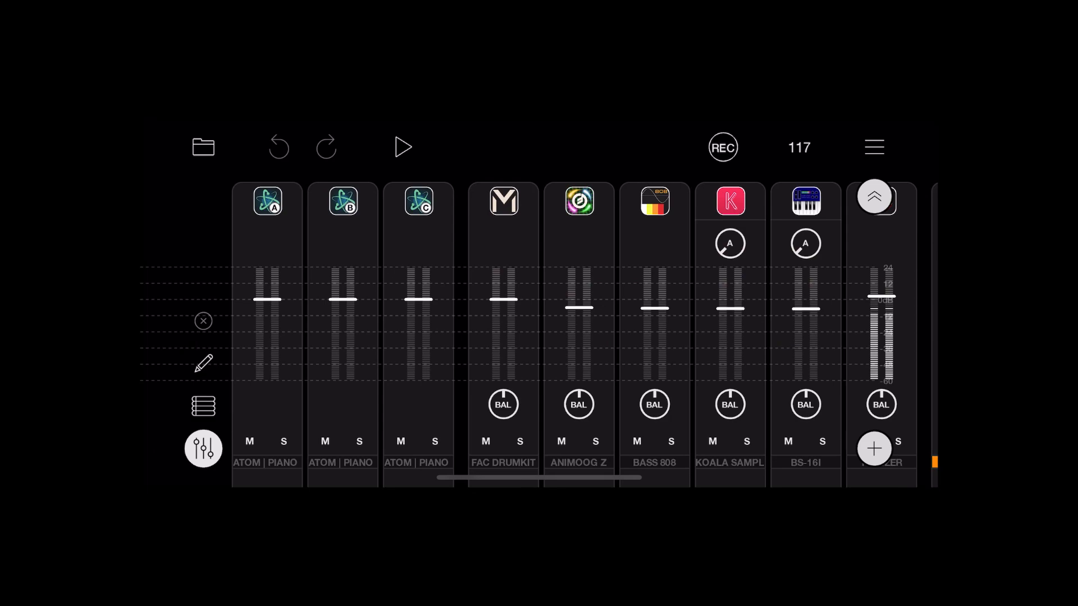
pyautogui.click(267, 202)
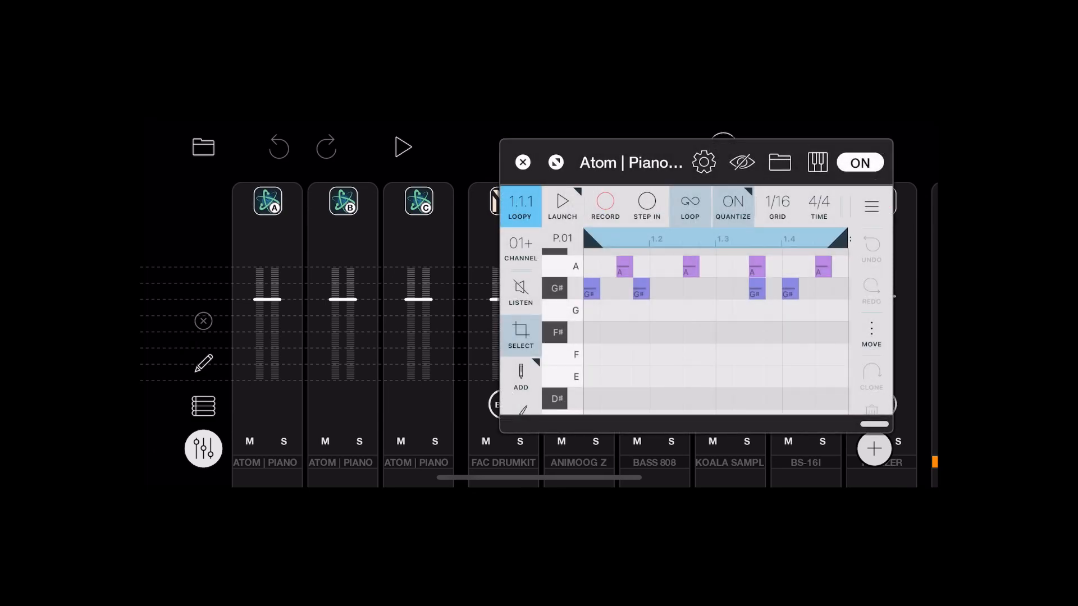
pyautogui.click(562, 205)
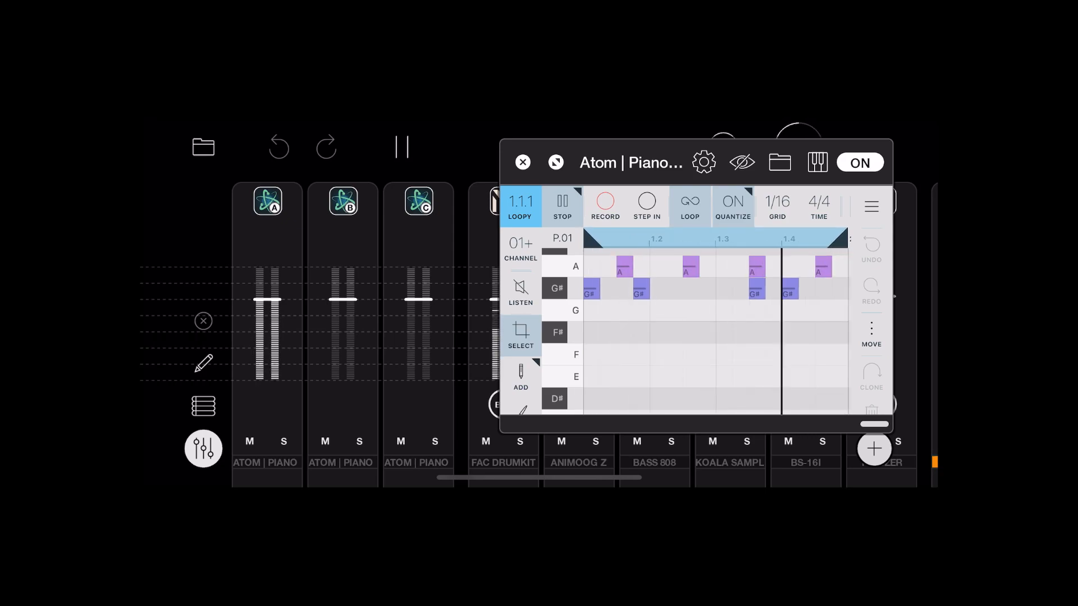
pyautogui.click(562, 205)
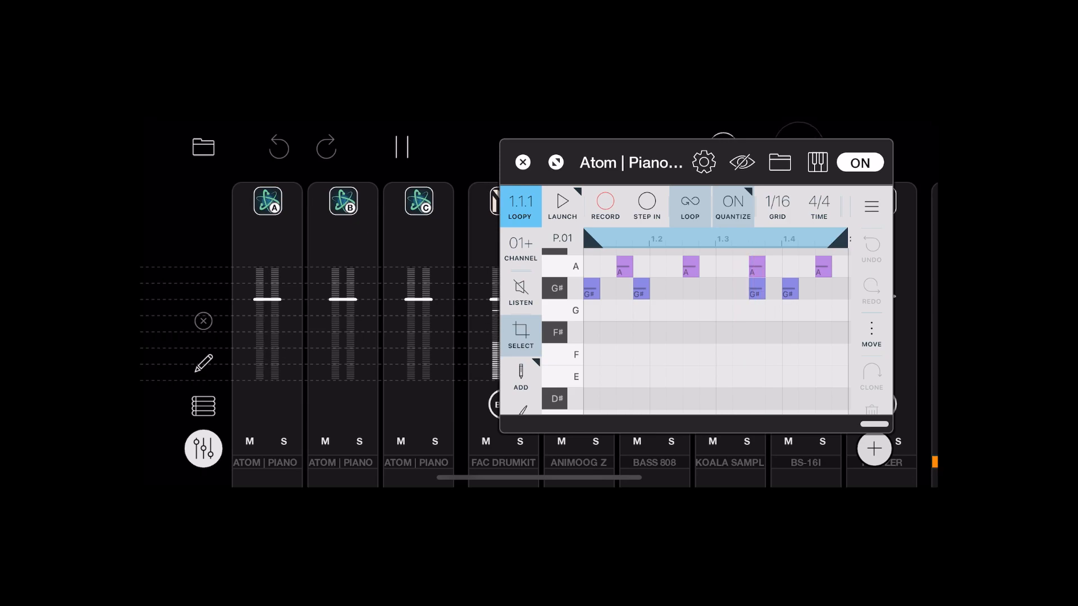
# - Launch the chord and third Atom clips, then open Koala Sampler with its four samples
pyautogui.click(521, 162)
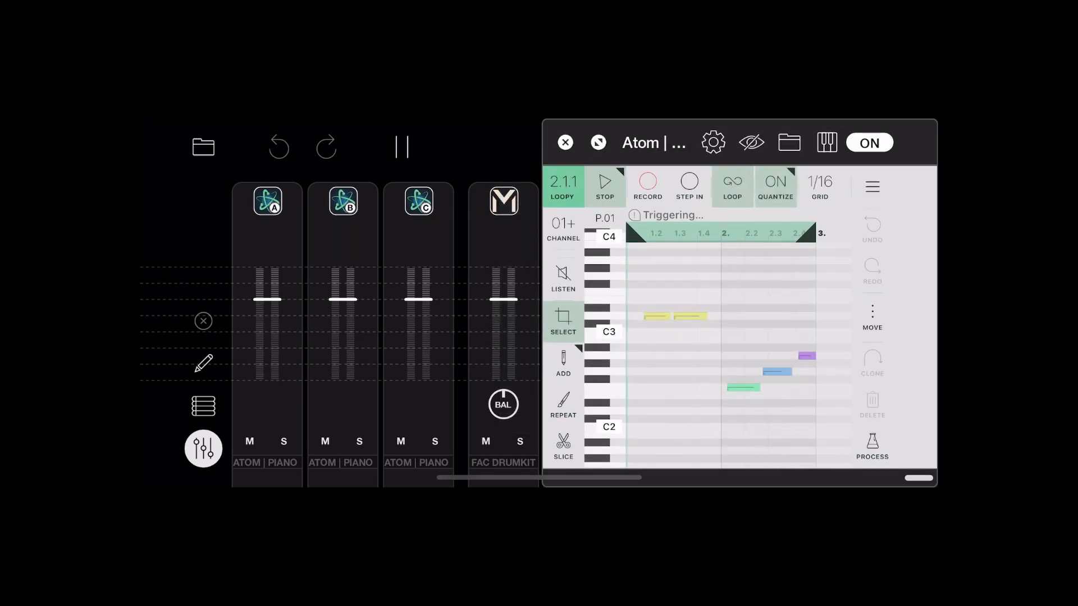
pyautogui.click(604, 181)
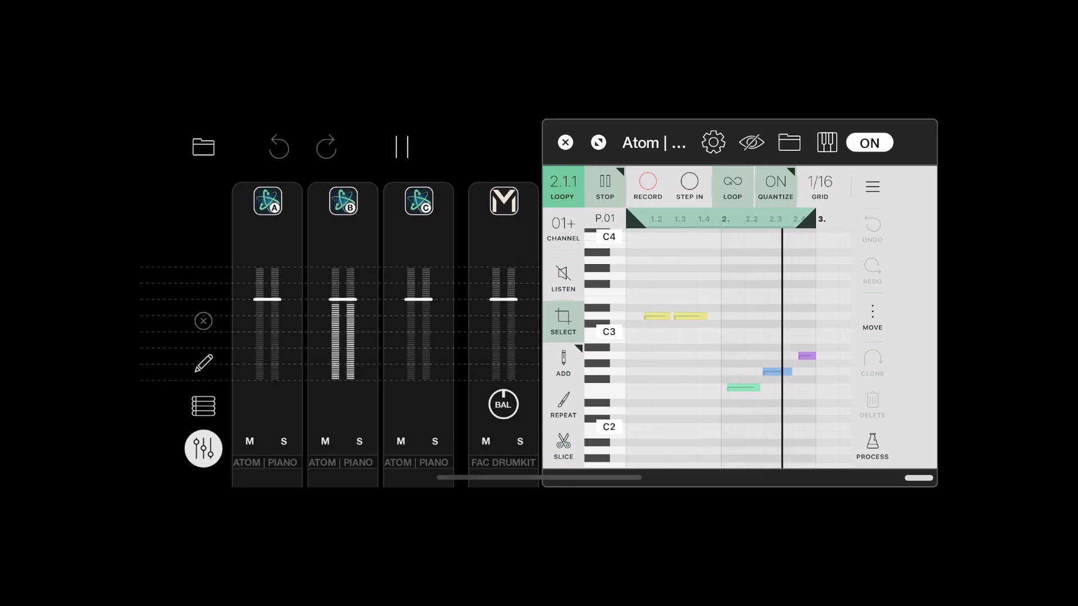
pyautogui.click(564, 142)
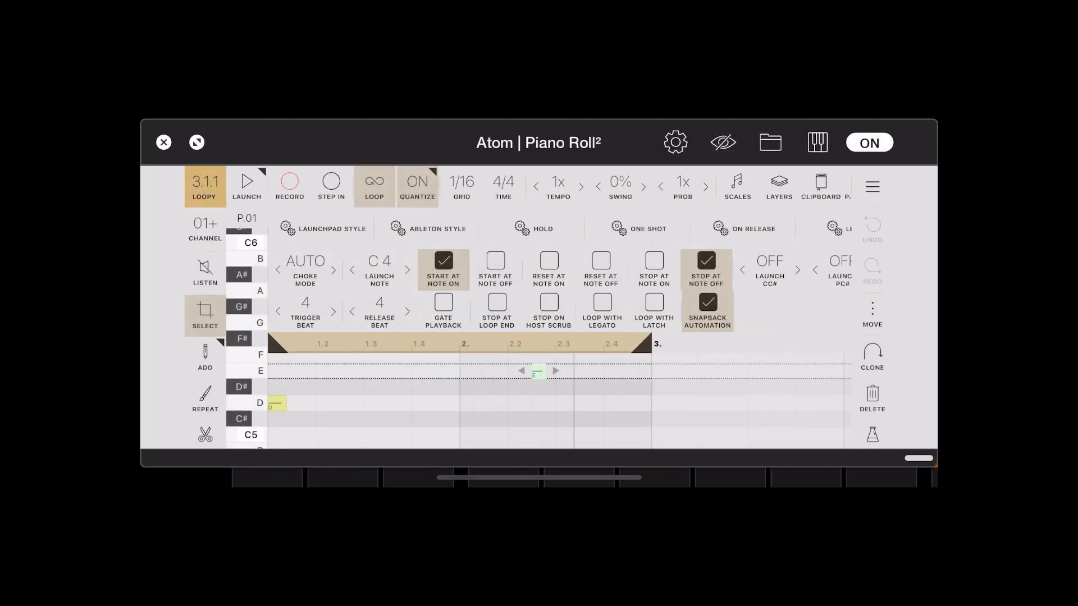
pyautogui.click(245, 185)
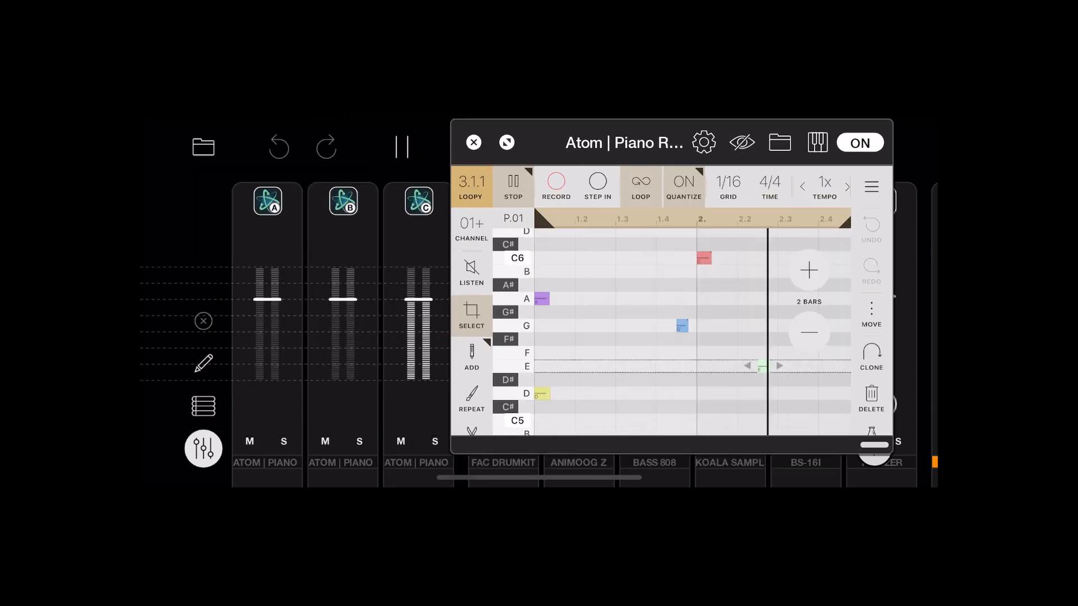
pyautogui.click(473, 142)
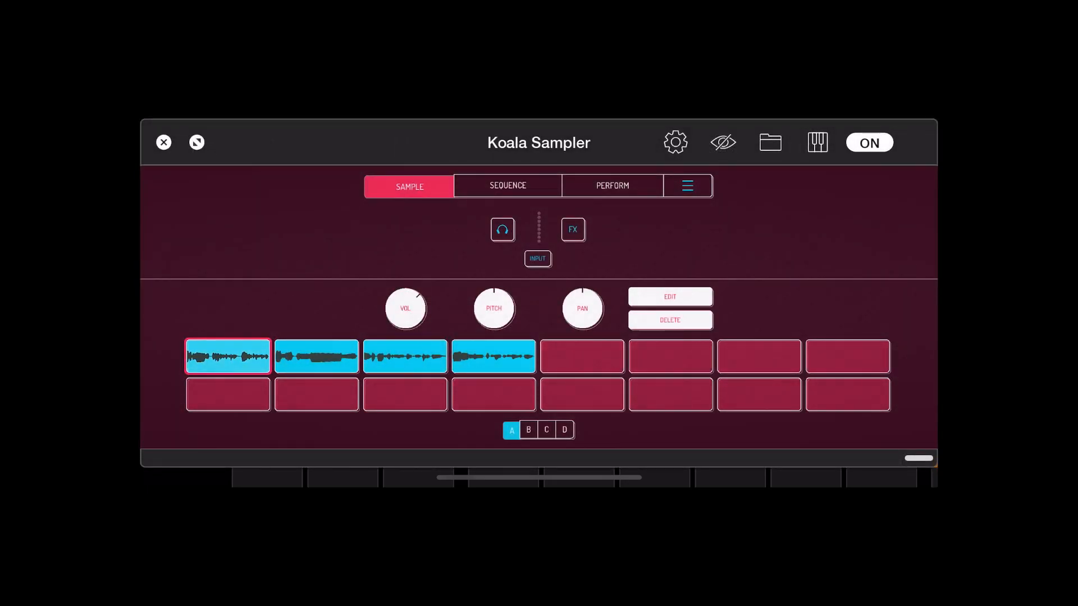
# - Audition Koala sample pads 2 and 3, then close the Koala Sampler window
pyautogui.click(316, 356)
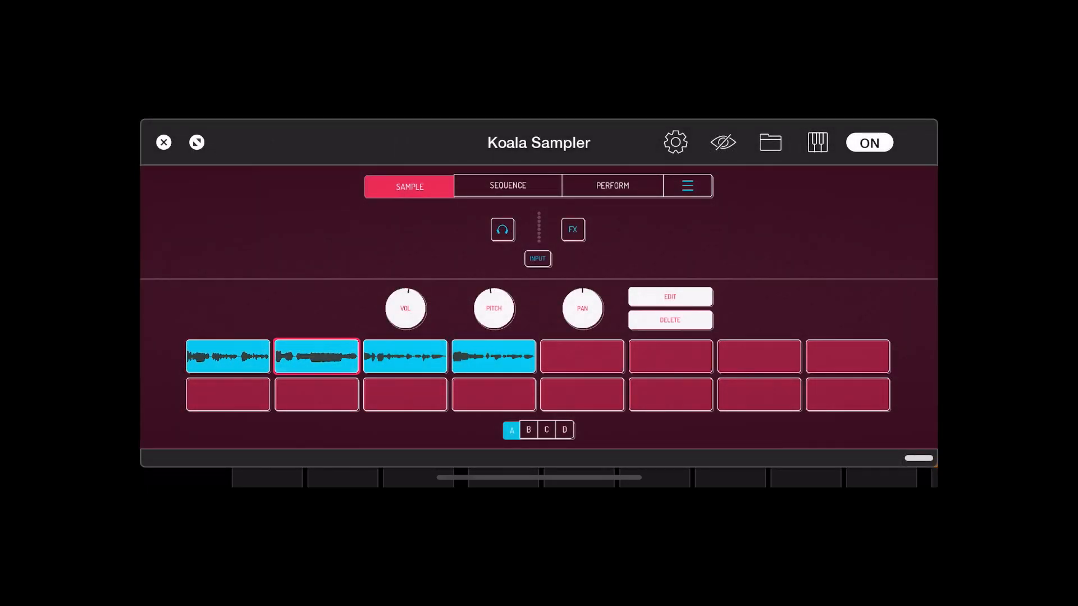
pyautogui.click(404, 356)
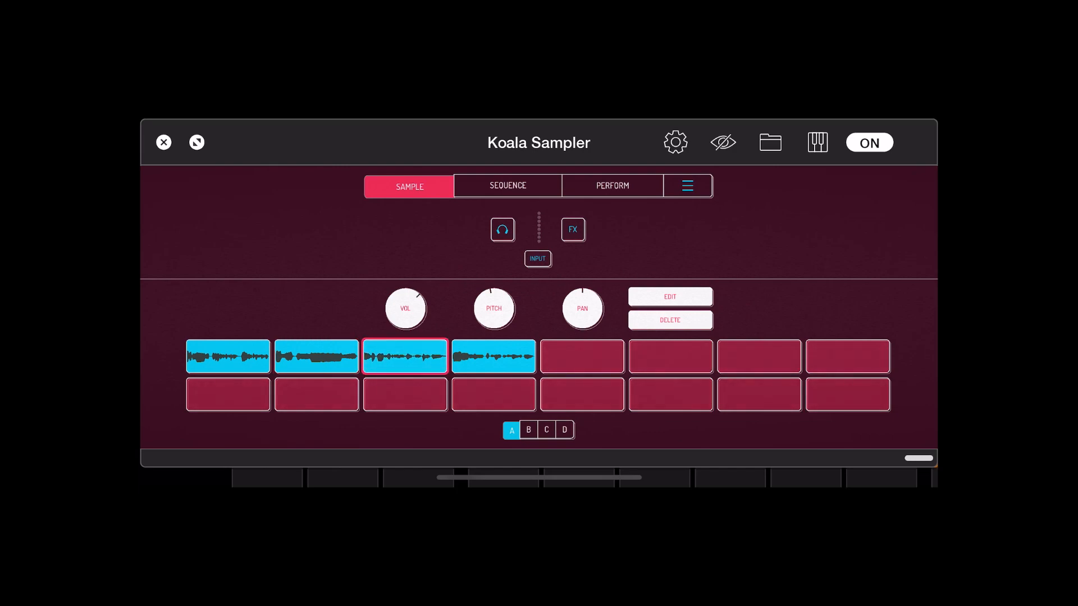
pyautogui.click(493, 356)
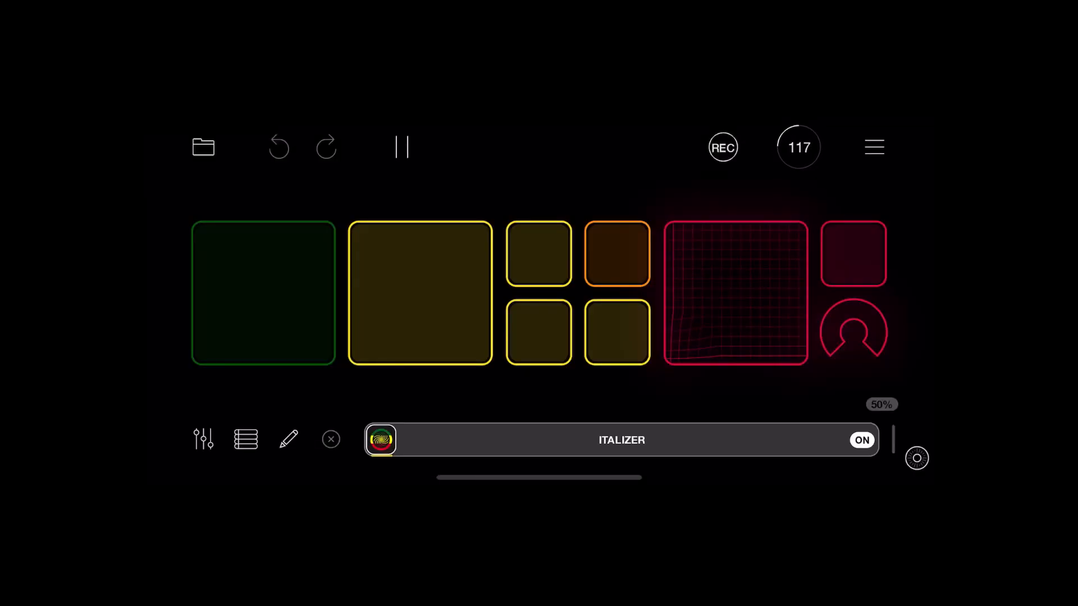
# - Give Button 1 a Press action sending a Note MIDI message to Atom Piano Roll
pyautogui.click(289, 440)
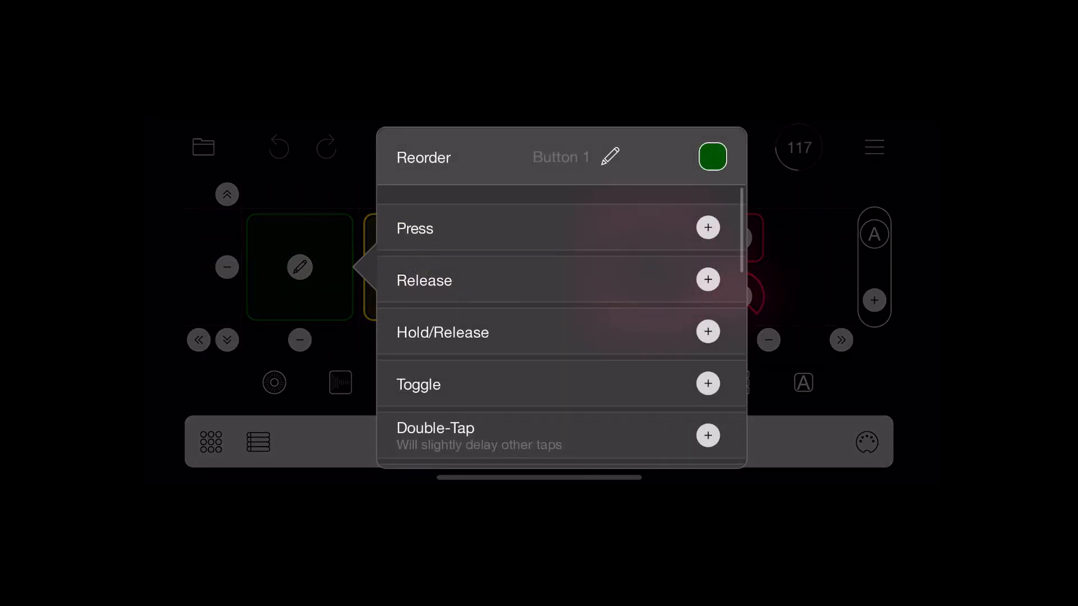
pyautogui.click(707, 228)
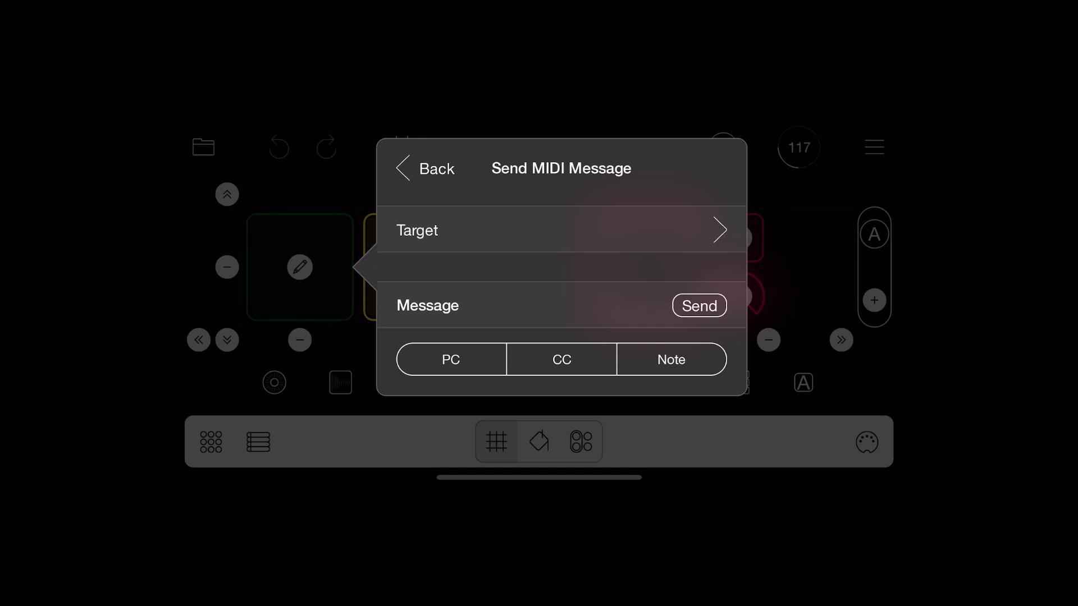
pyautogui.click(561, 230)
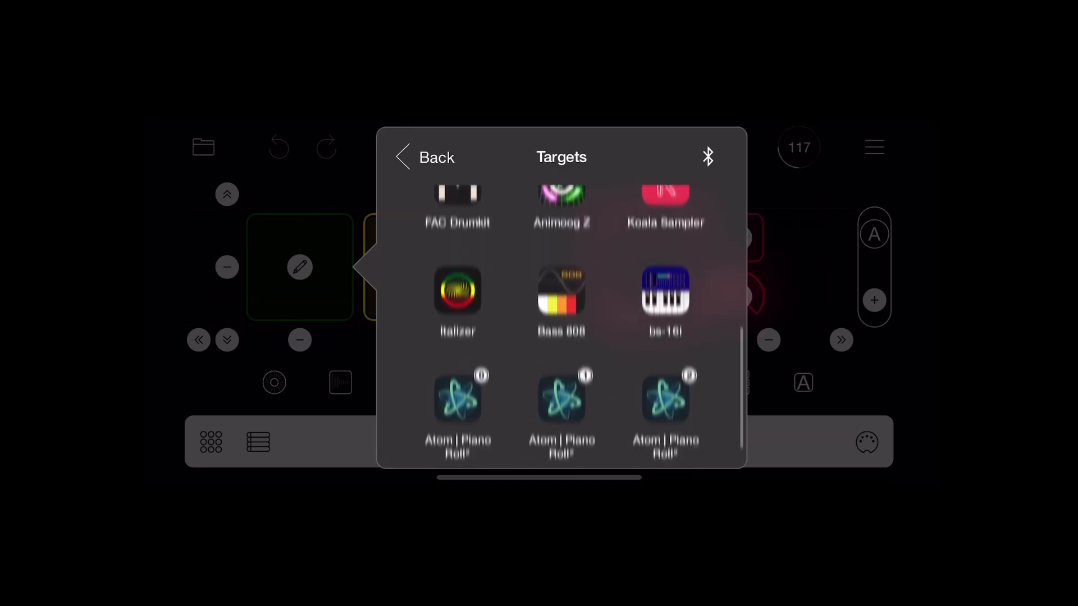
pyautogui.click(561, 413)
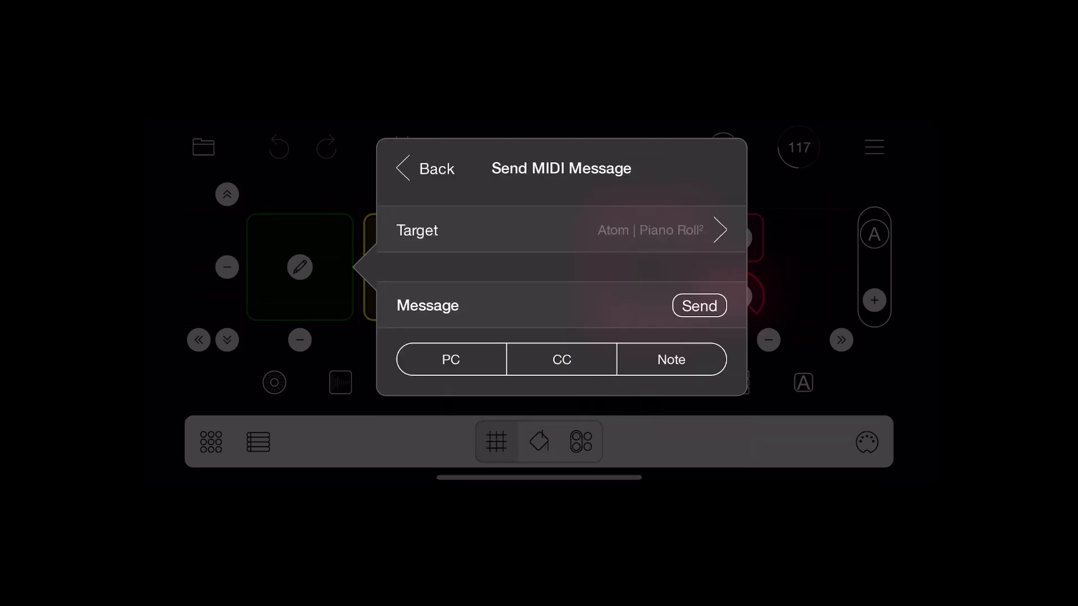
pyautogui.click(670, 359)
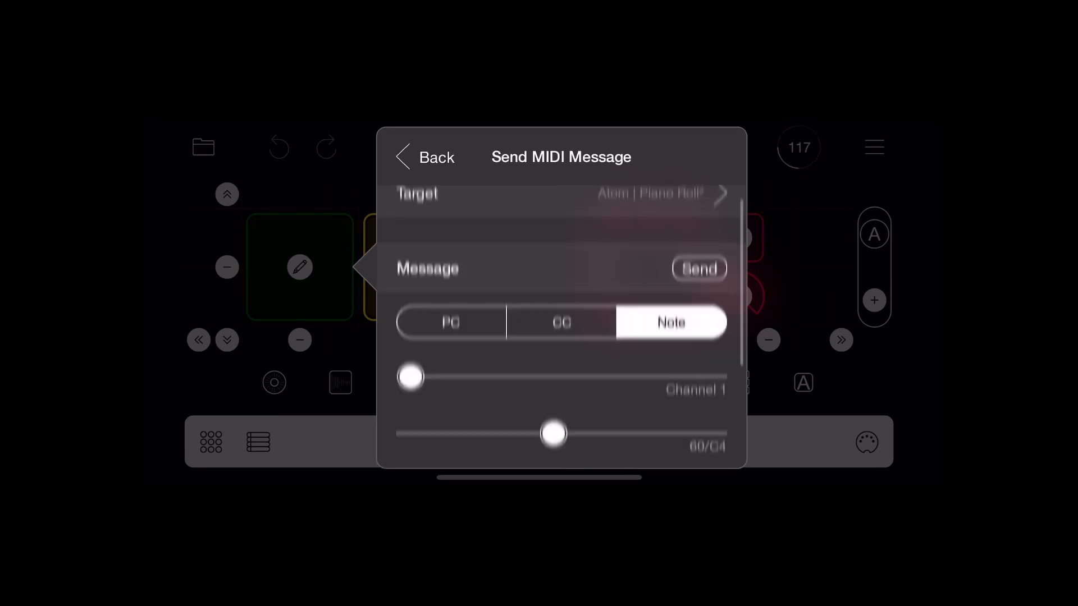
pyautogui.scroll(-3)
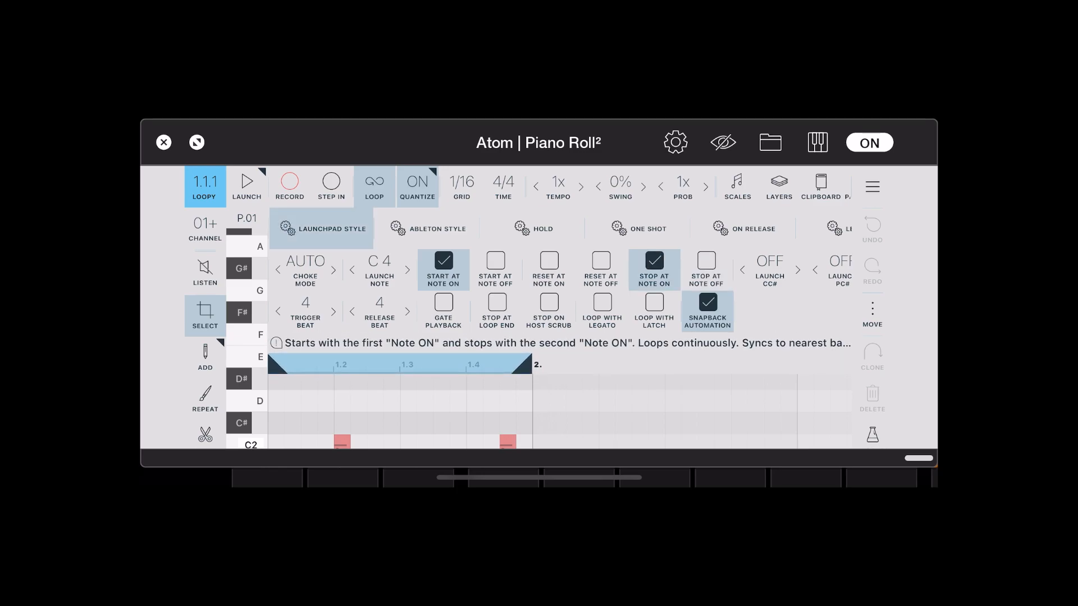
# - Compact the Atom window, start playback, and start and stop the Atom clip with Button 1
pyautogui.click(706, 269)
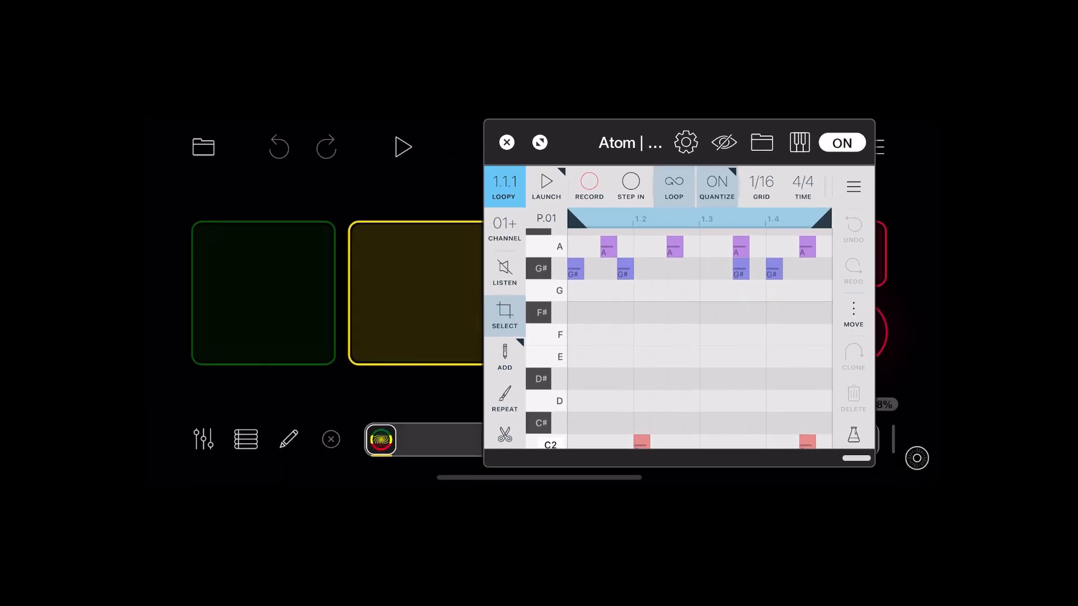
pyautogui.click(402, 148)
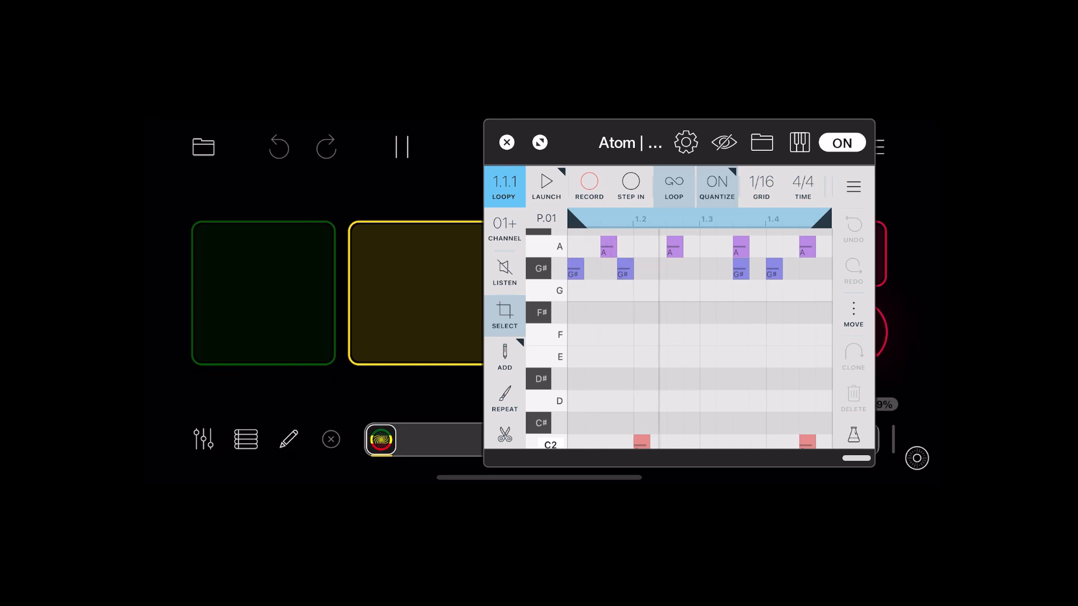
pyautogui.click(545, 186)
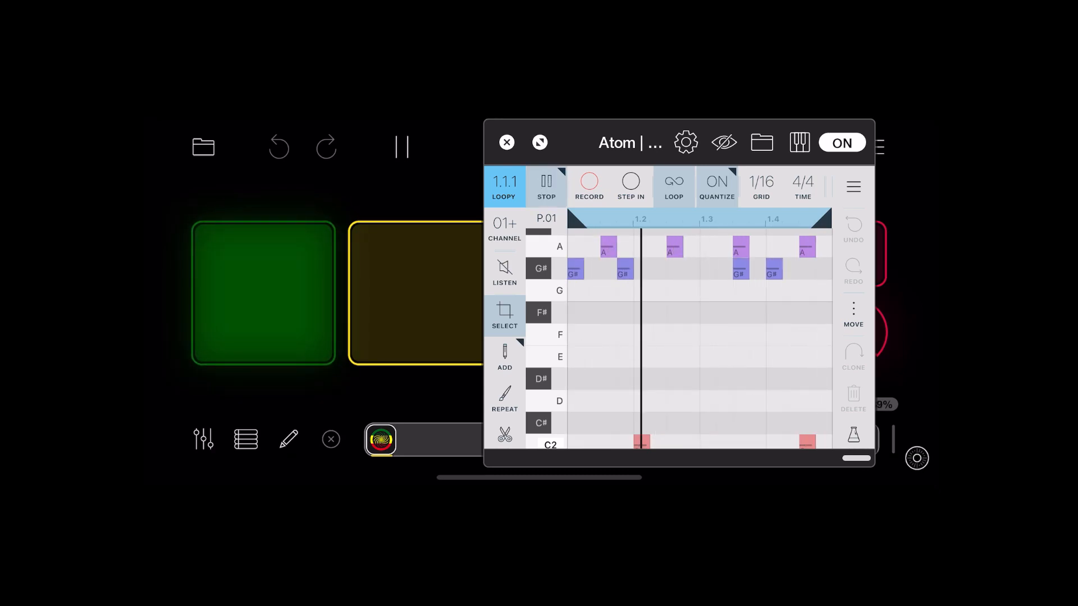
pyautogui.click(546, 184)
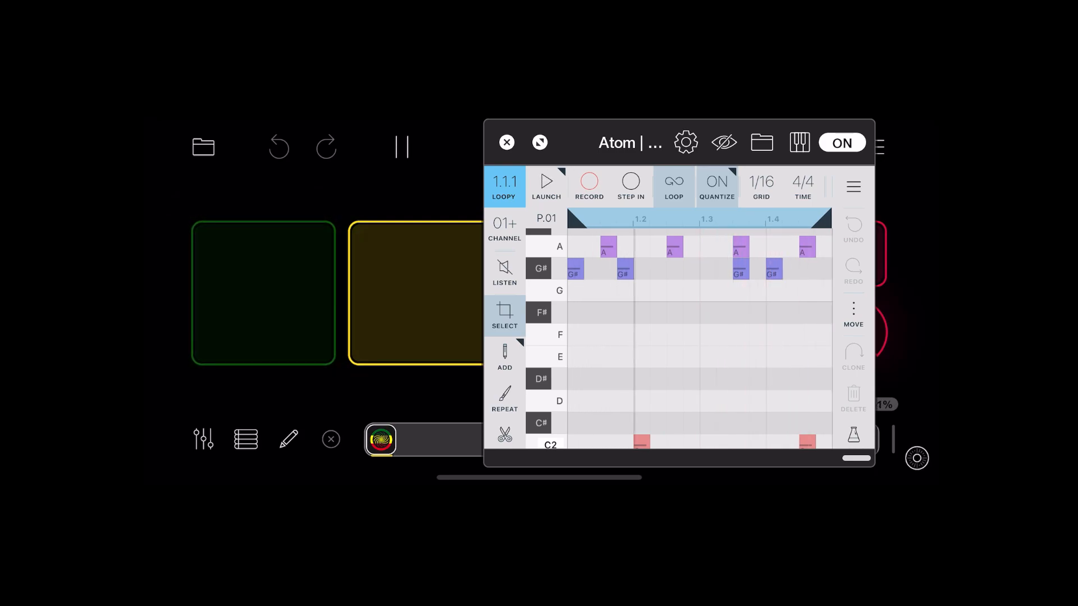
pyautogui.click(546, 186)
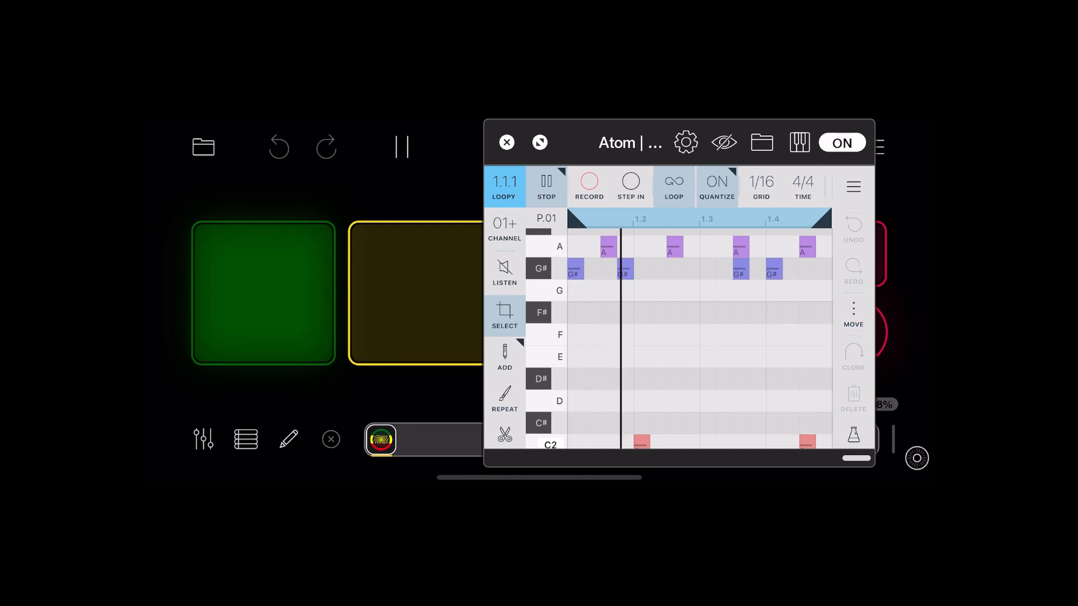
pyautogui.click(546, 186)
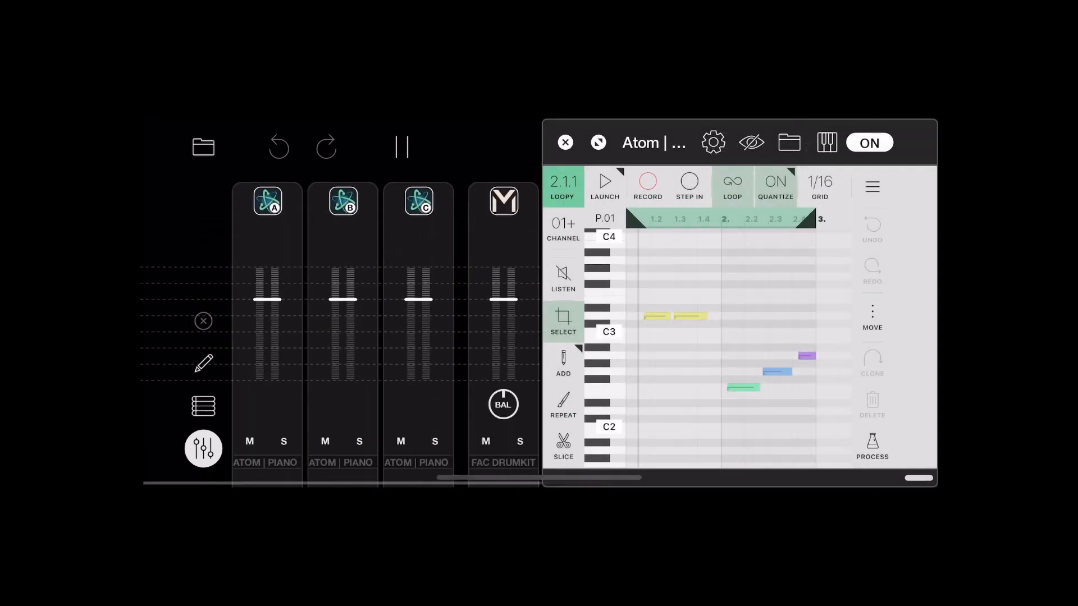
# - Launch the chord Atom clip, pass incoming MIDI through, and add Button 2's Send MIDI press action
pyautogui.click(604, 186)
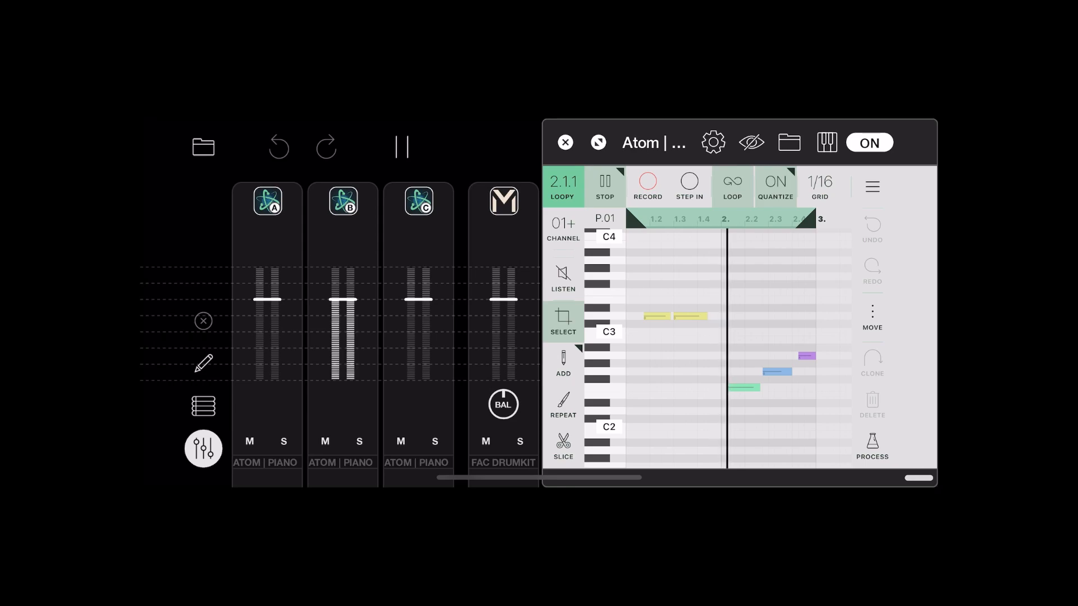
pyautogui.click(604, 186)
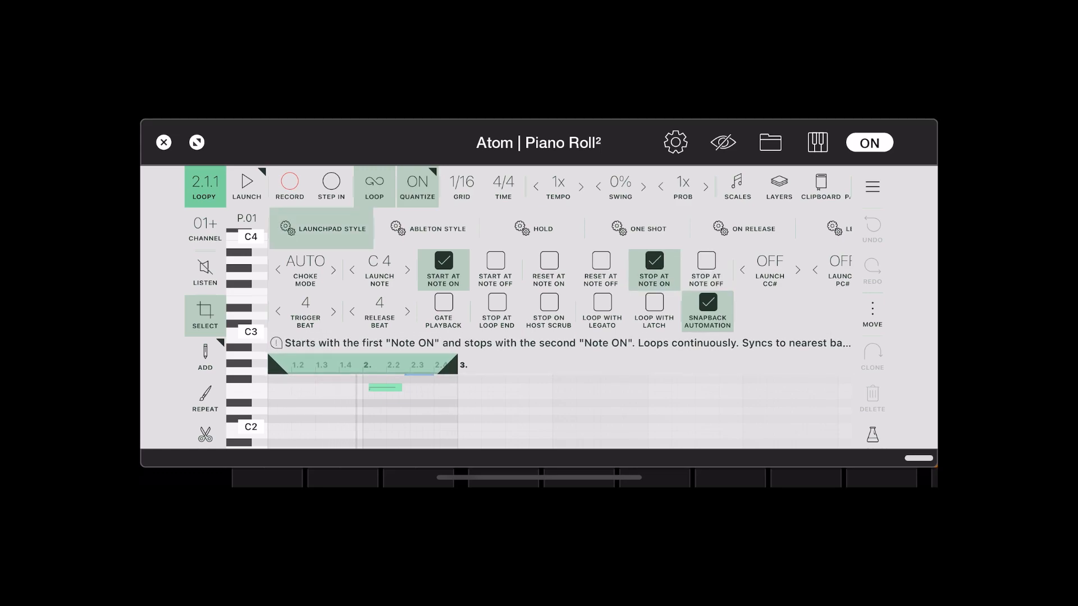
pyautogui.click(704, 269)
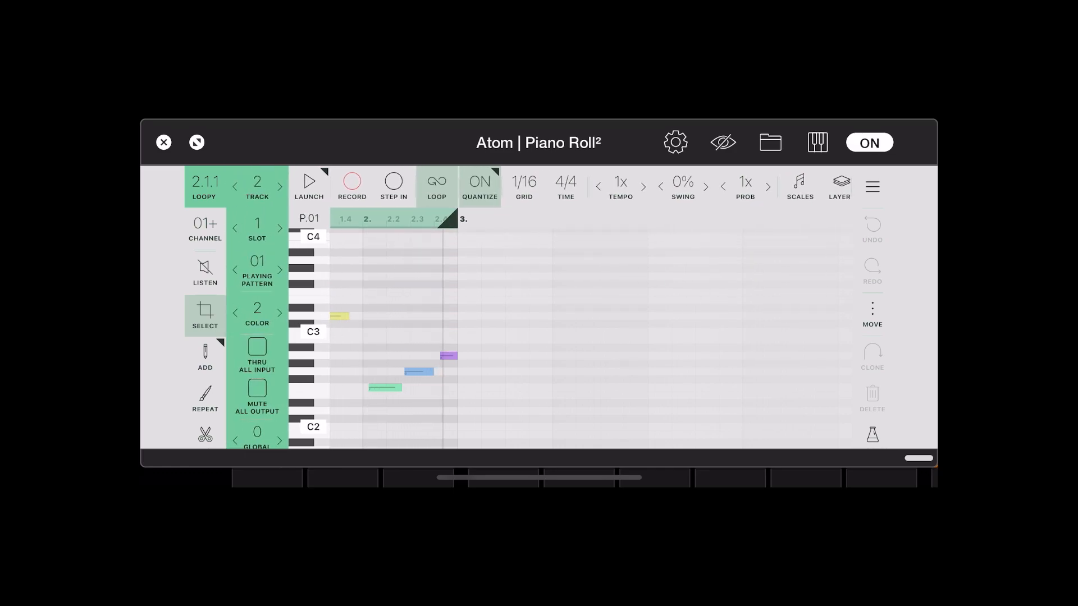
pyautogui.click(256, 346)
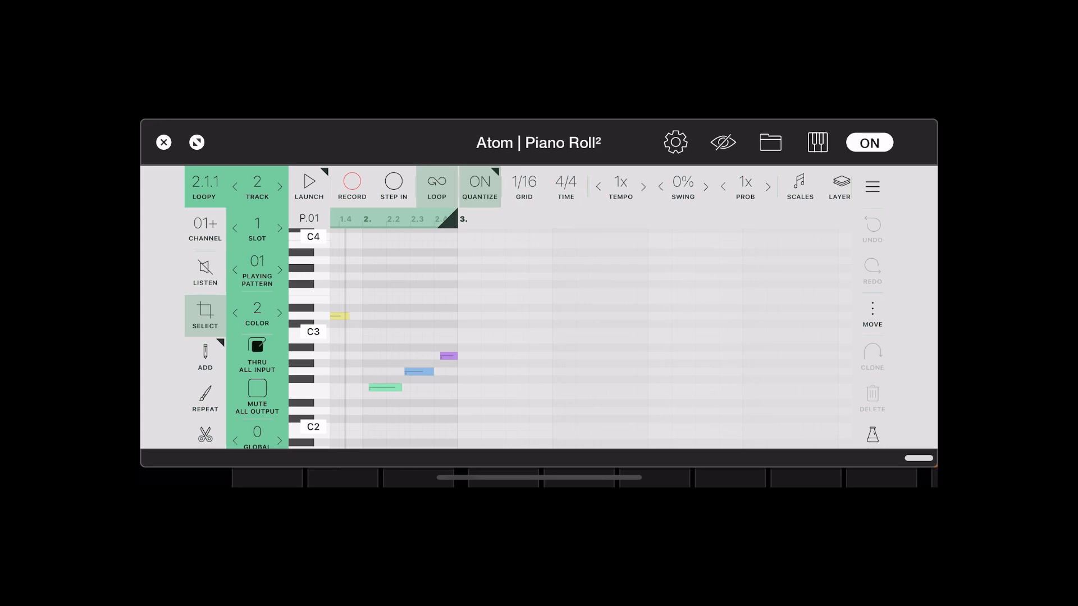
pyautogui.click(256, 345)
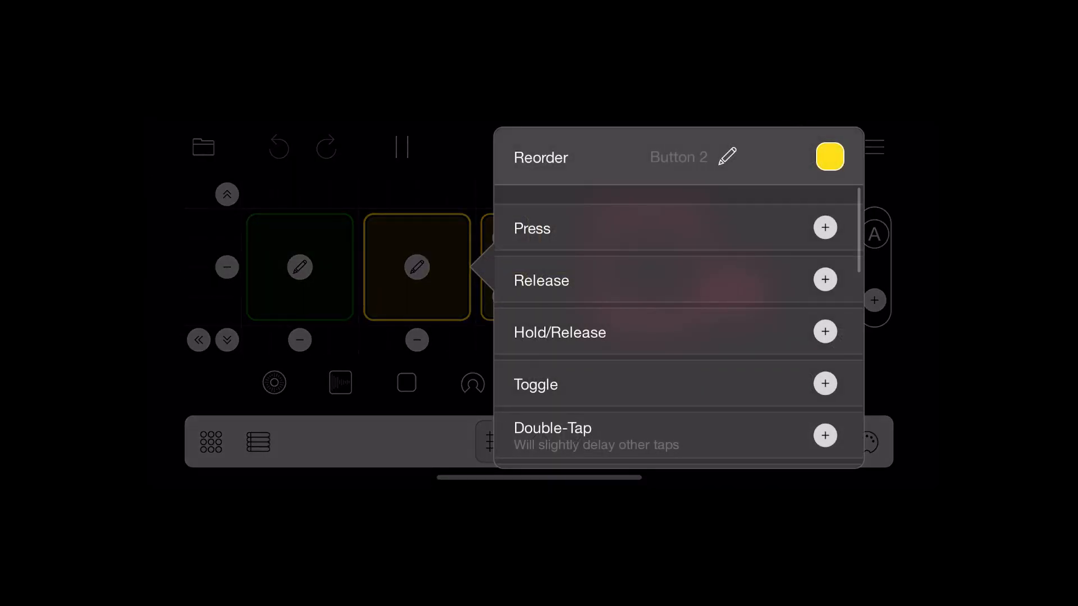
pyautogui.click(824, 227)
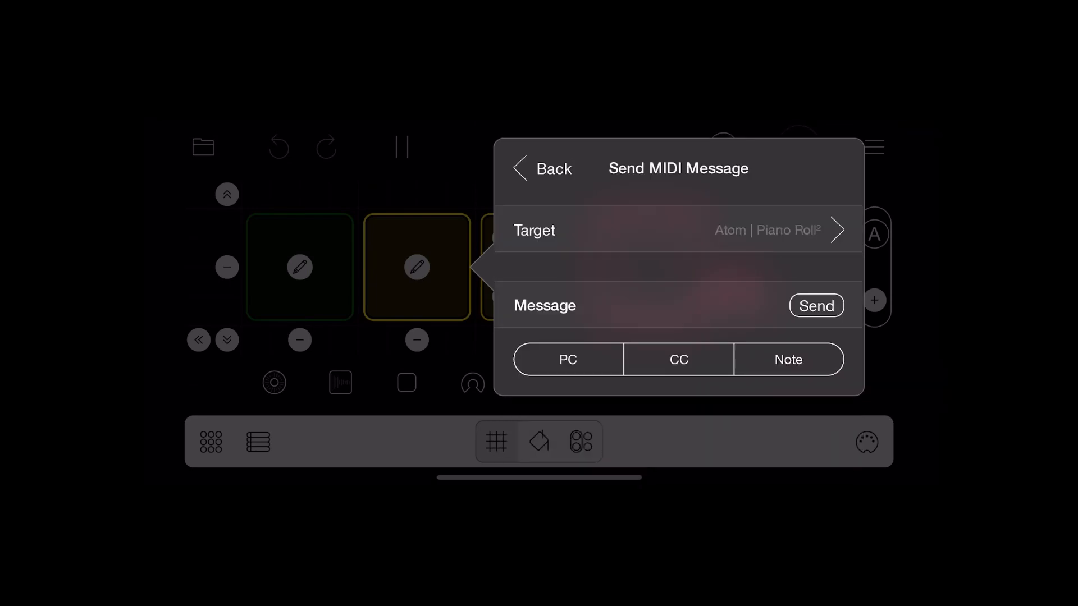
pyautogui.click(789, 358)
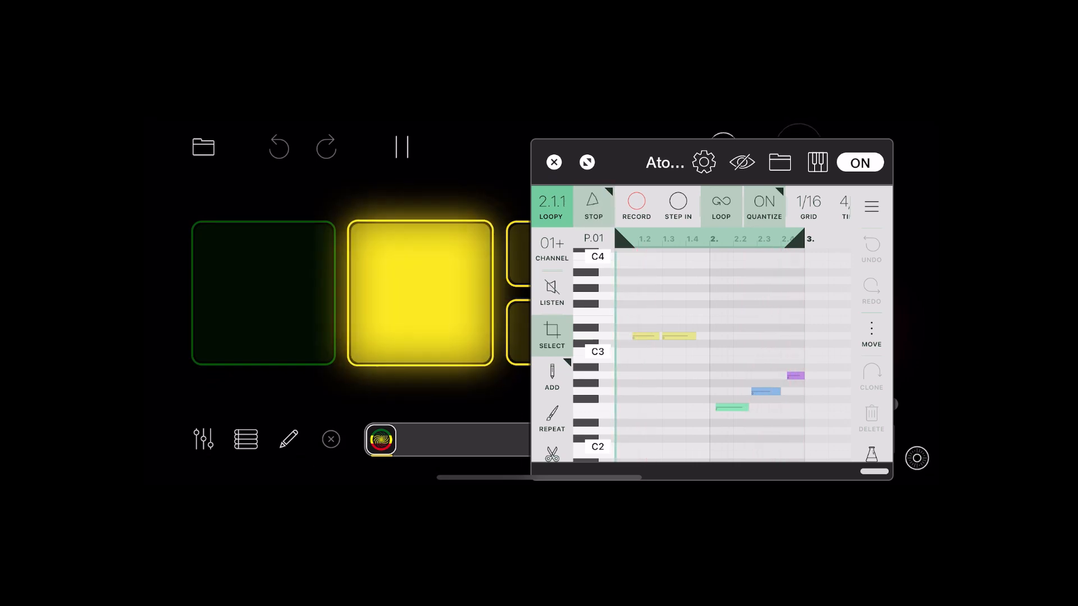
# - Close and reopen the Atom piano roll, stop playback, and open Italizer
pyautogui.click(593, 206)
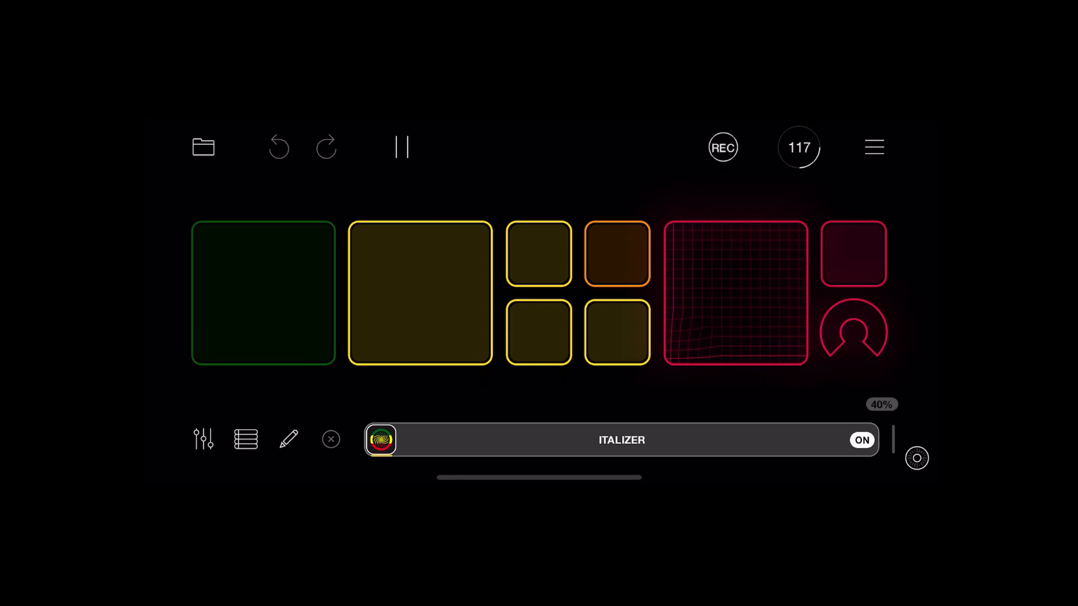
pyautogui.click(203, 438)
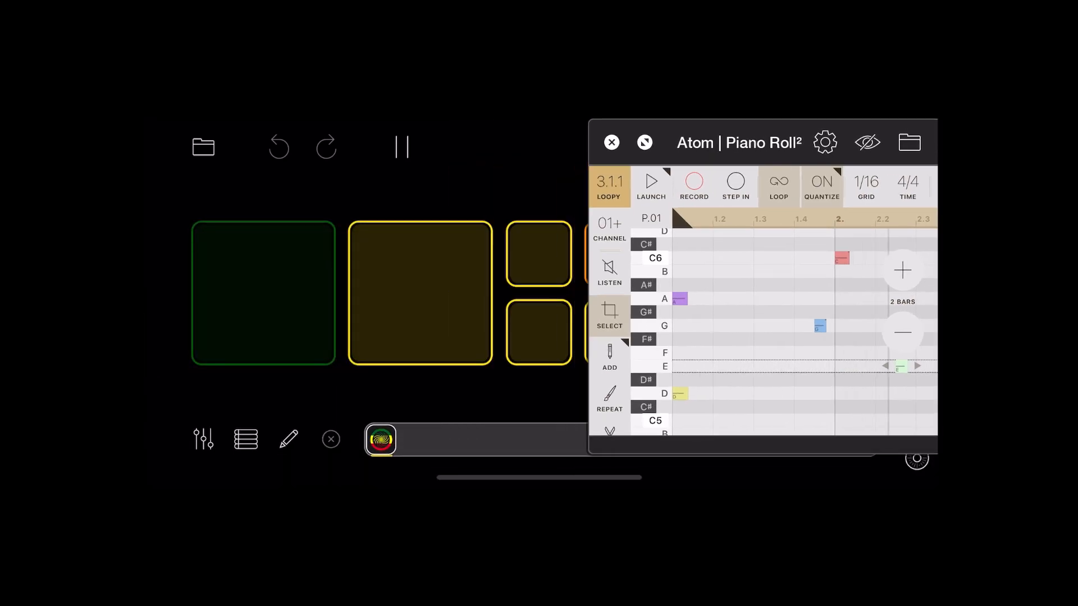
pyautogui.click(651, 186)
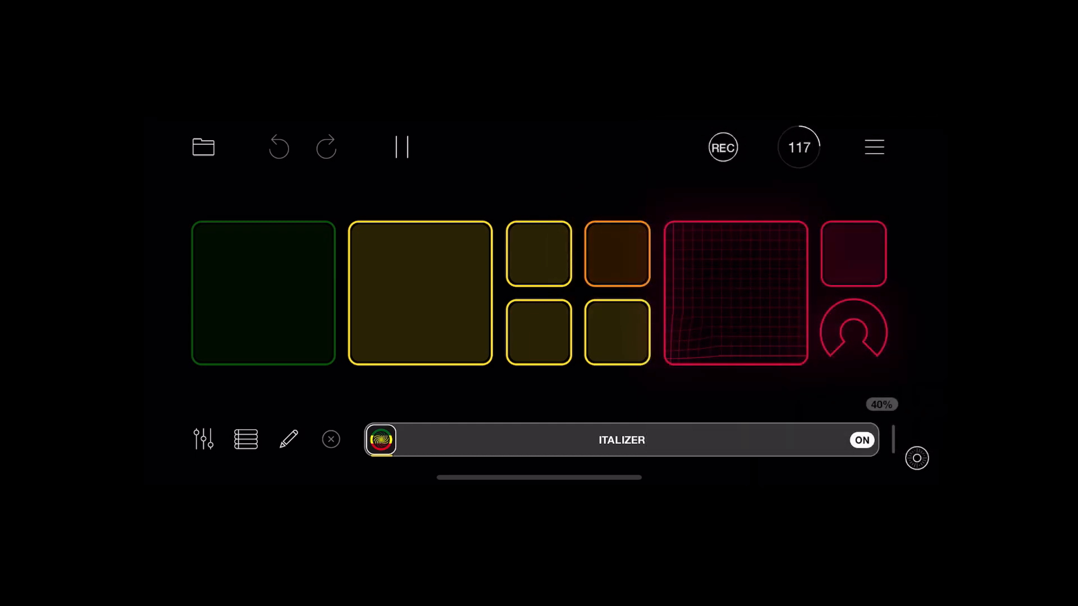
pyautogui.click(401, 147)
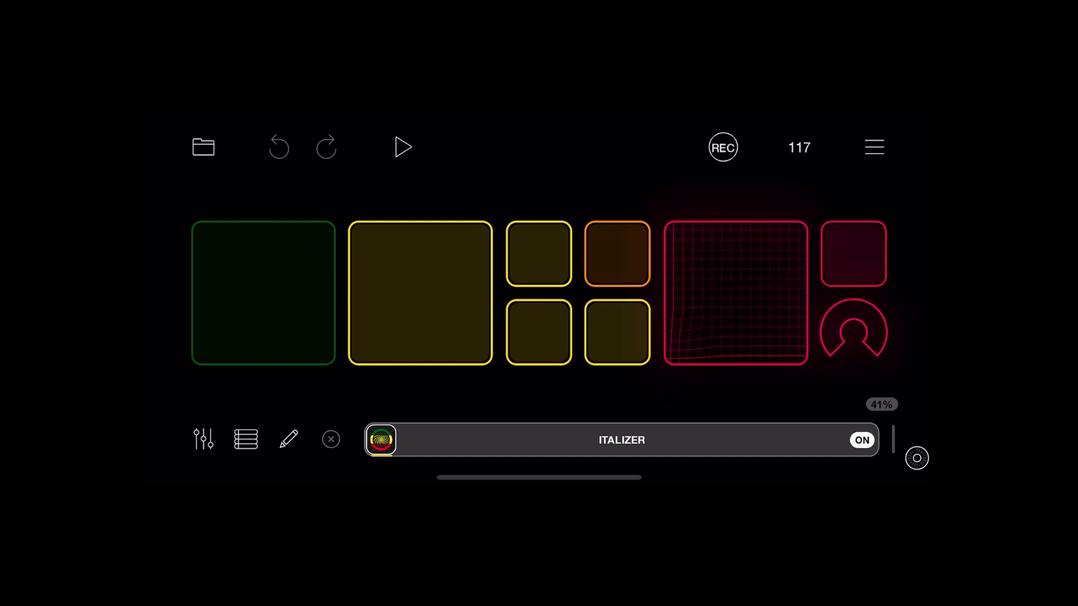
pyautogui.click(380, 440)
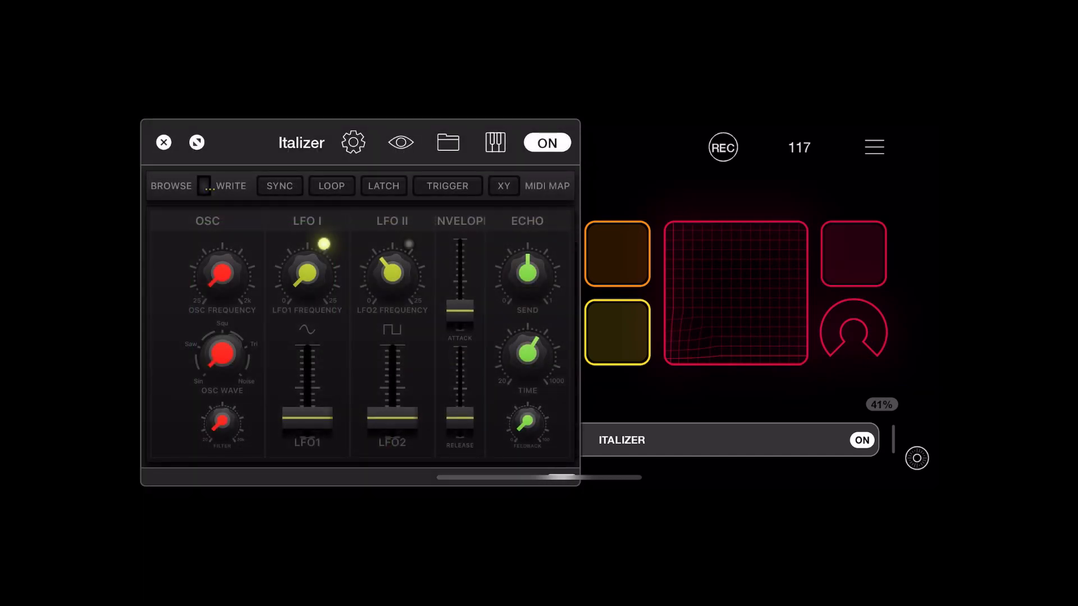
# - Show Italizer's MIDI CC mapping and sweep a parameter with the red dial
pyautogui.click(546, 186)
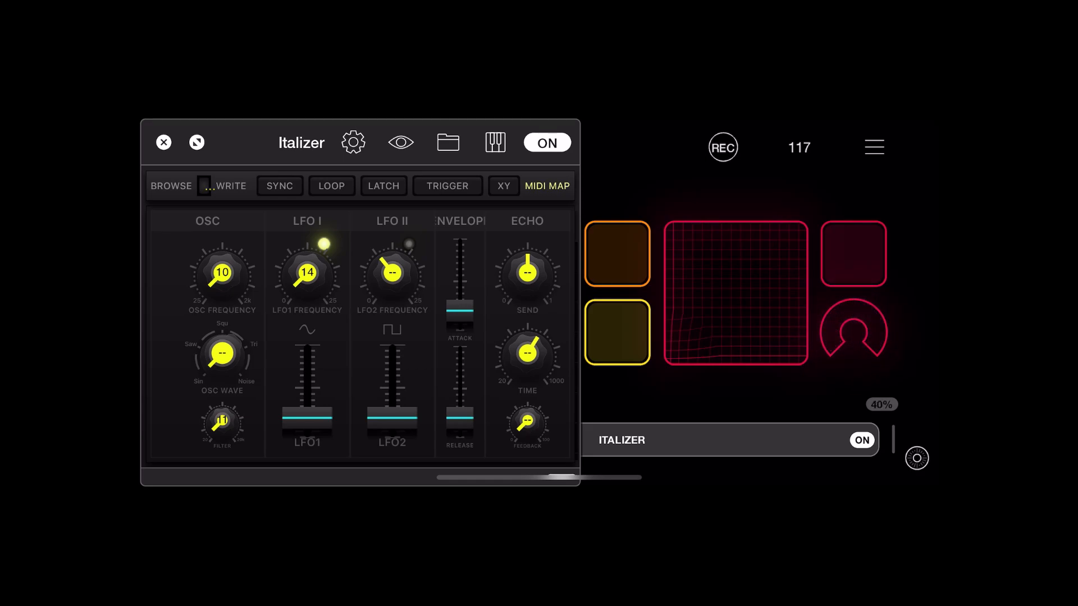
pyautogui.click(526, 422)
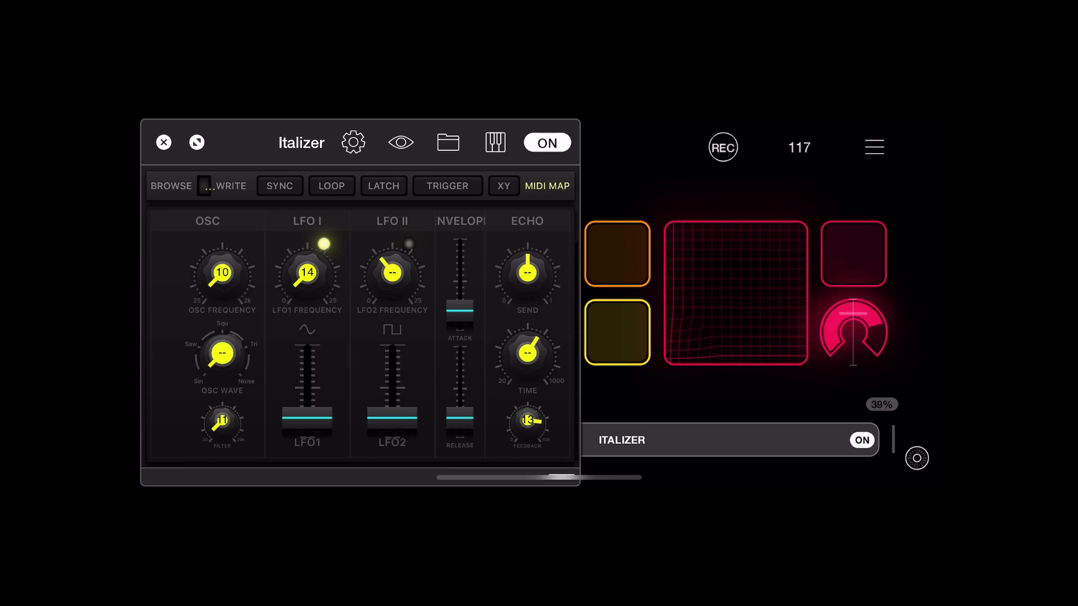
pyautogui.moveTo(852, 330); pyautogui.dragTo(852, 323)
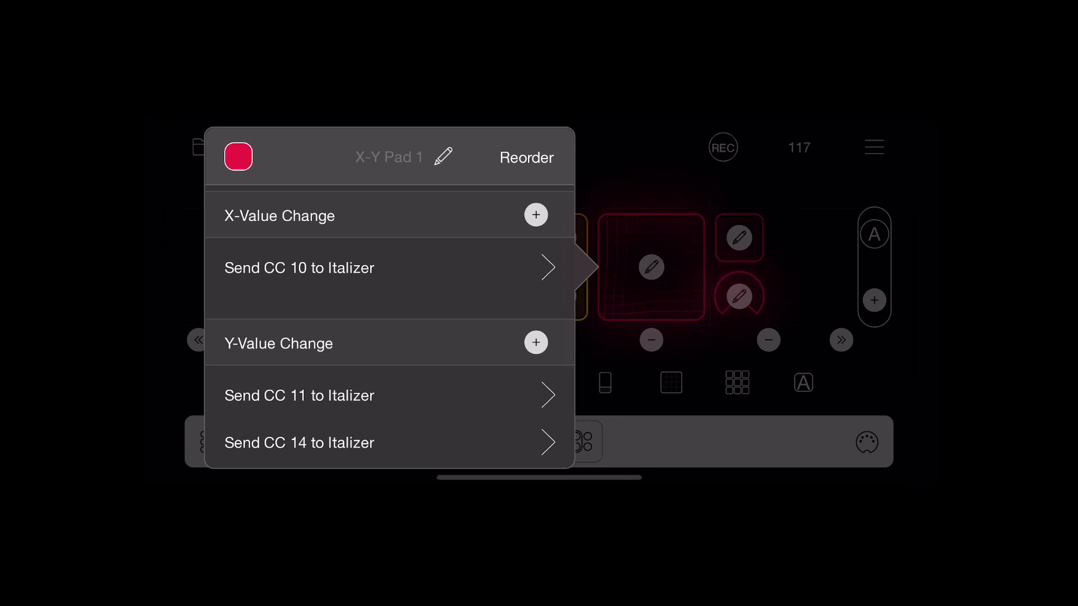
# - Review the X-Y pad's CC 11 action settings, then back out to the performance page
pyautogui.scroll(-3)
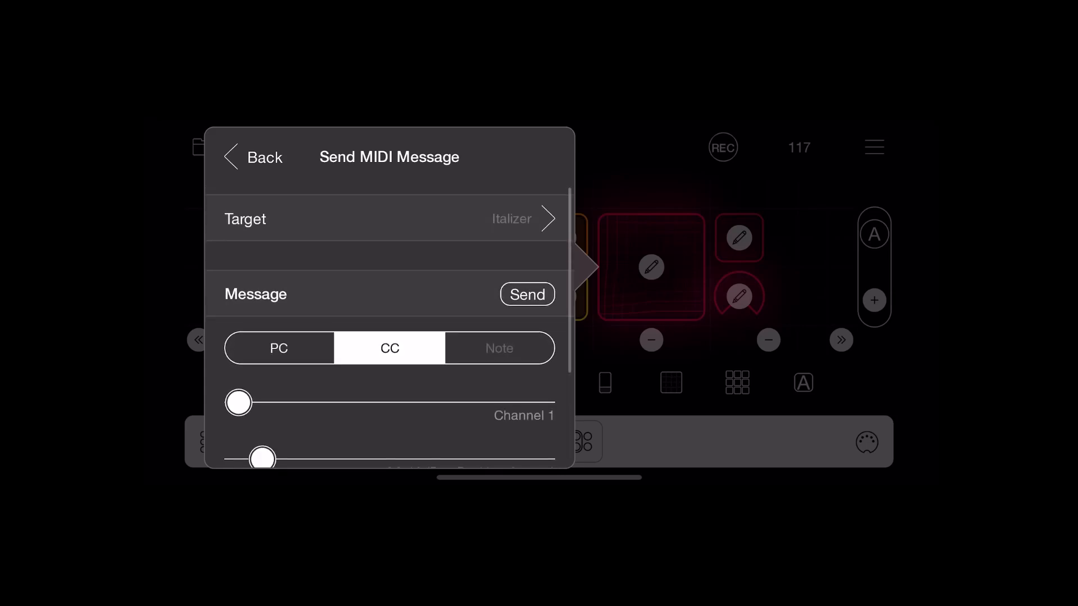
pyautogui.click(254, 157)
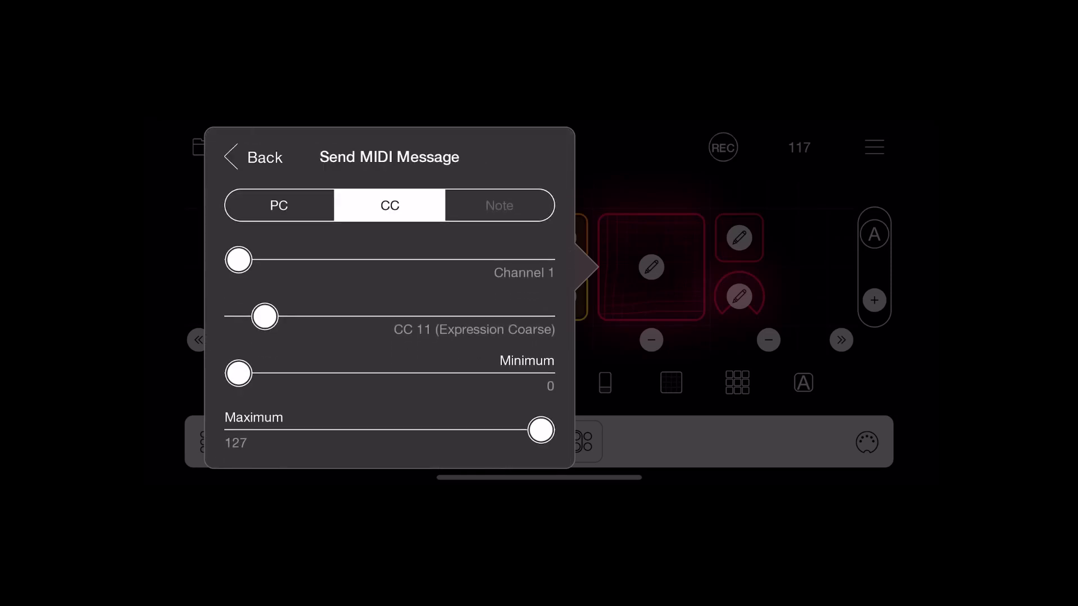
pyautogui.scroll(-3)
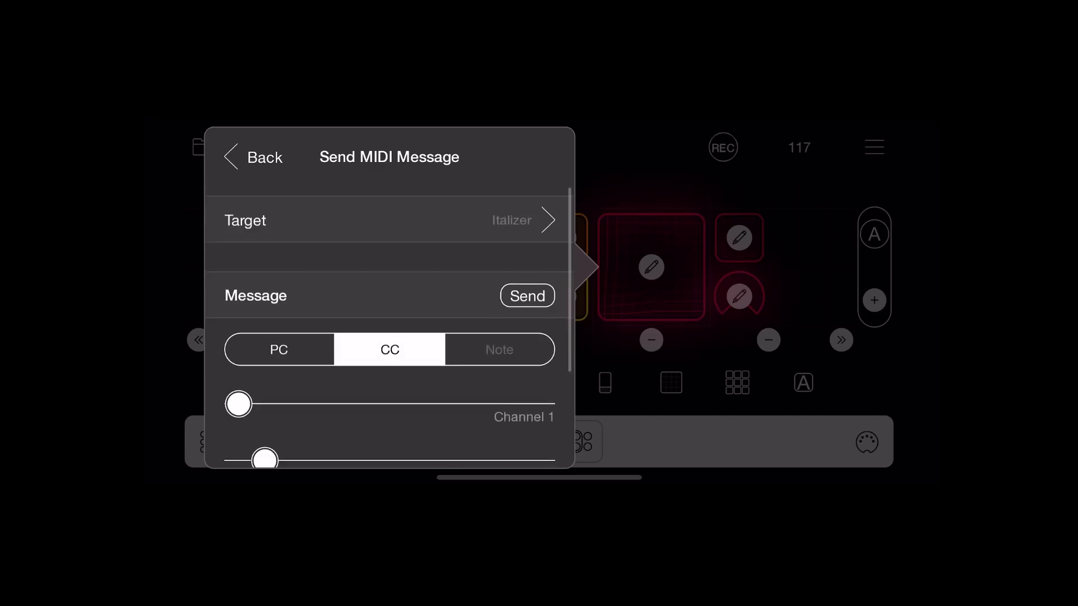
pyautogui.click(253, 156)
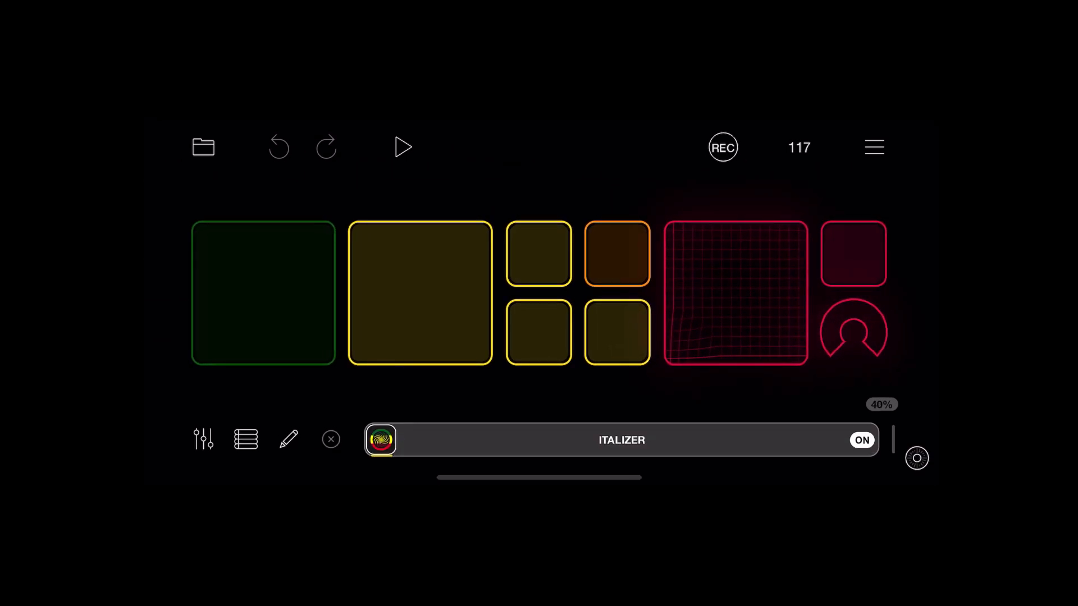
# - Open the Italizer window, then close it again
pyautogui.click(381, 440)
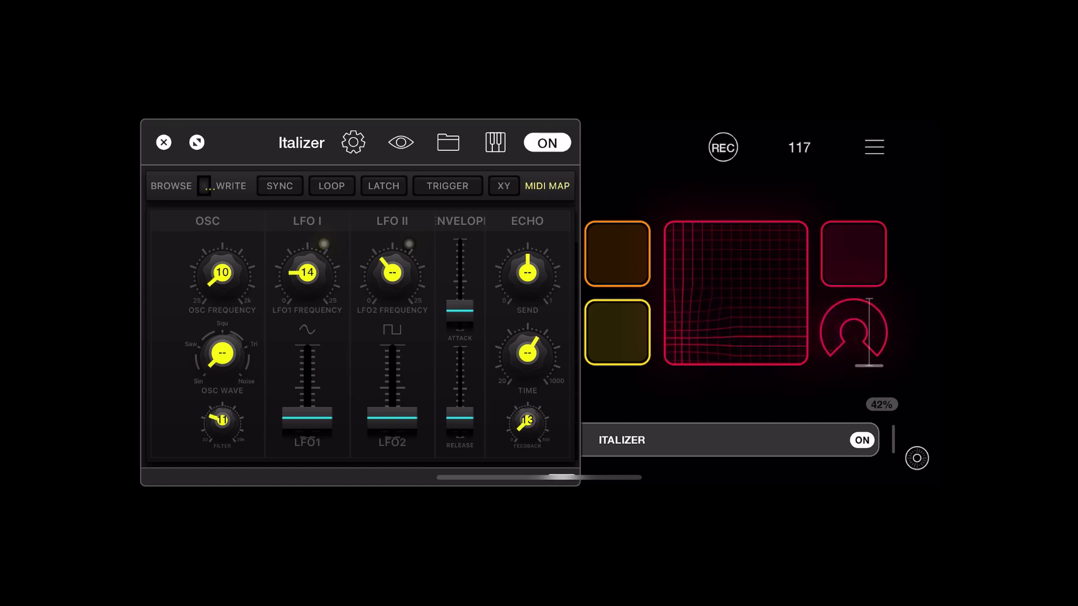
pyautogui.click(163, 144)
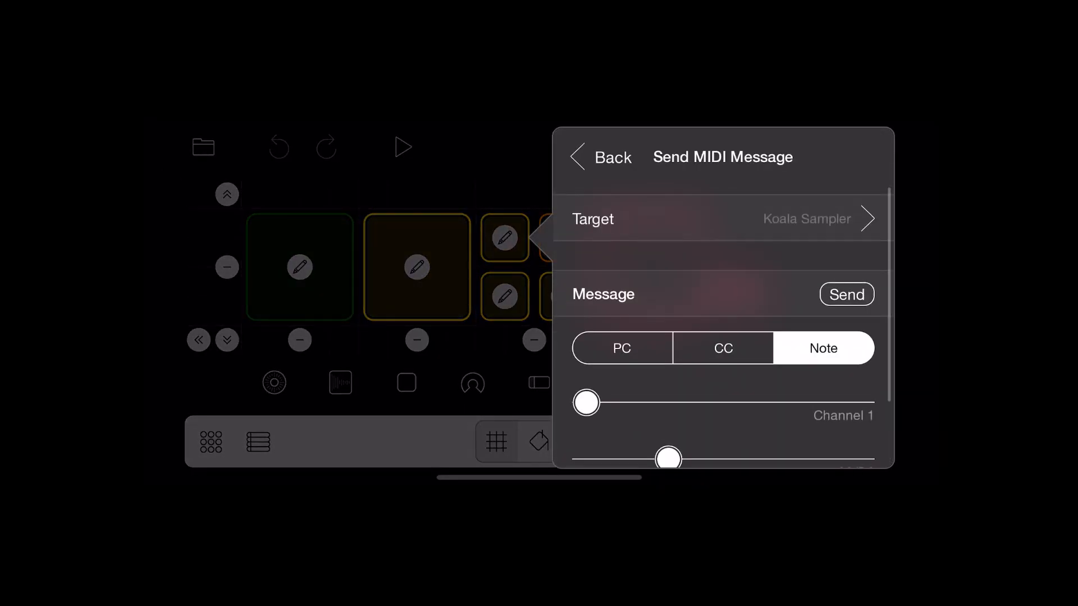
# - Recheck Button 6's C#2 note action, then close the button settings
pyautogui.click(600, 157)
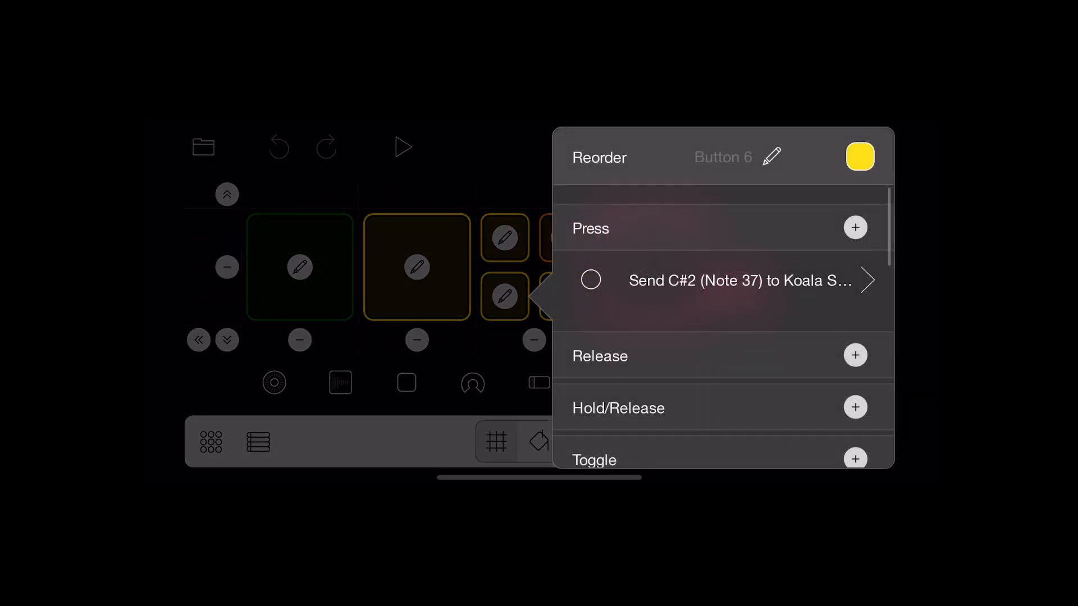
pyautogui.click(741, 281)
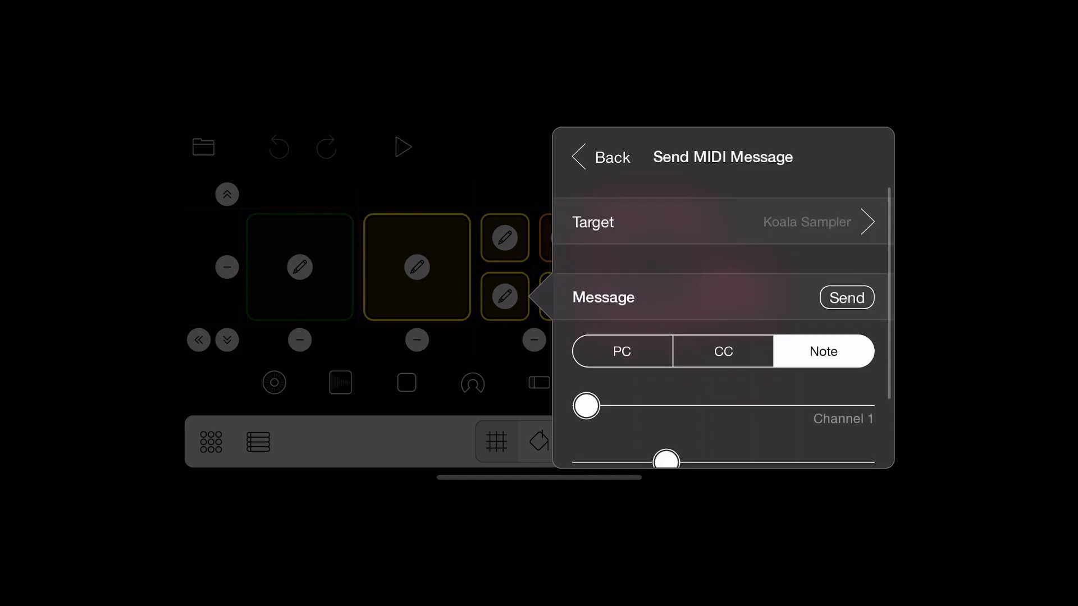
pyautogui.click(601, 157)
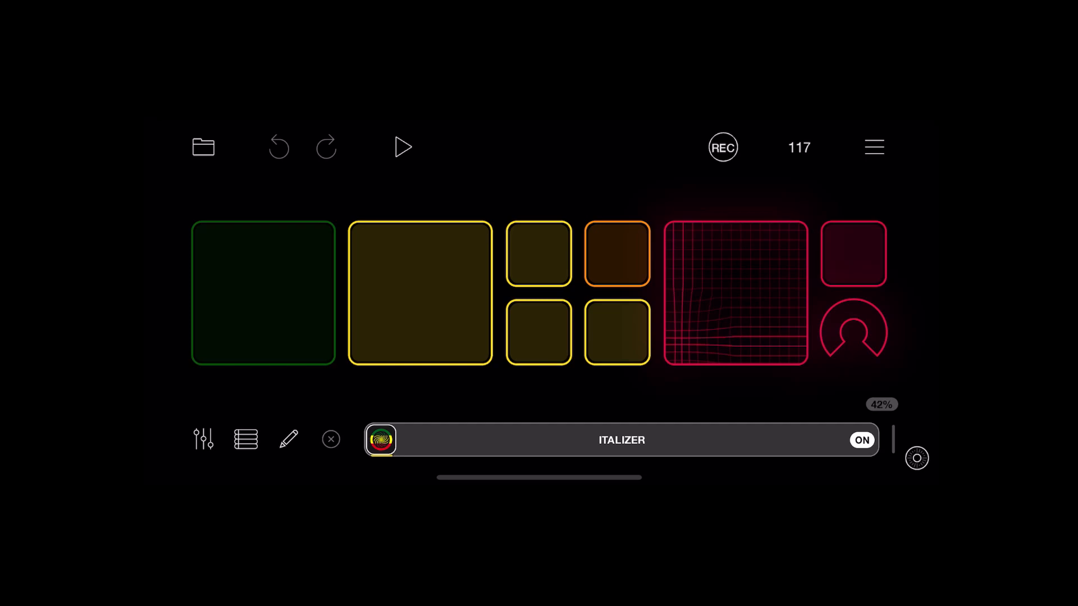
# - Trigger the Koala sample button twice, then nudge the red dial up and back down
pyautogui.click(538, 331)
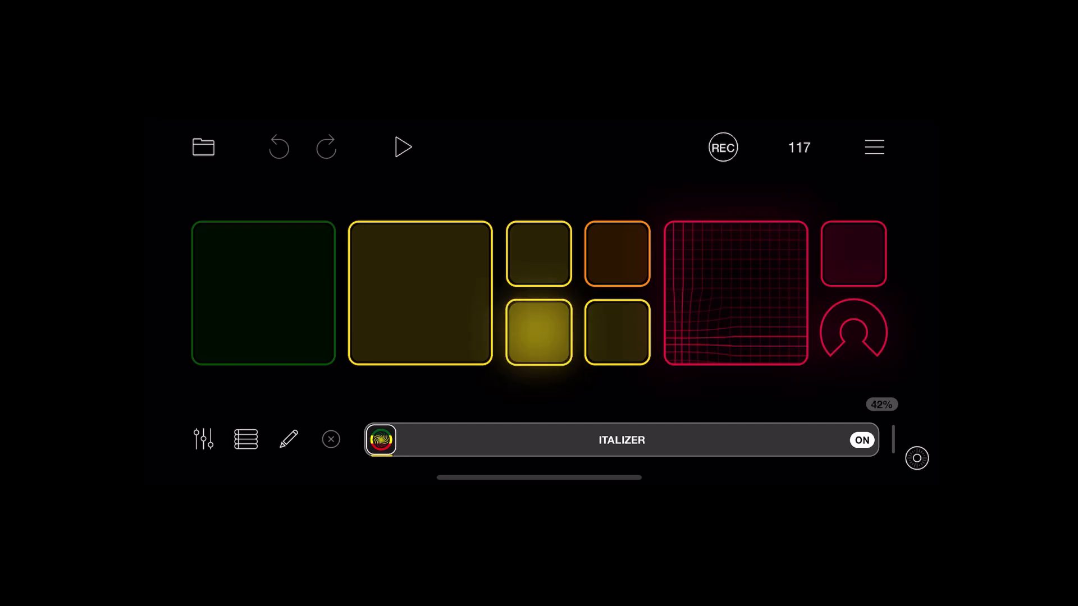
pyautogui.click(538, 332)
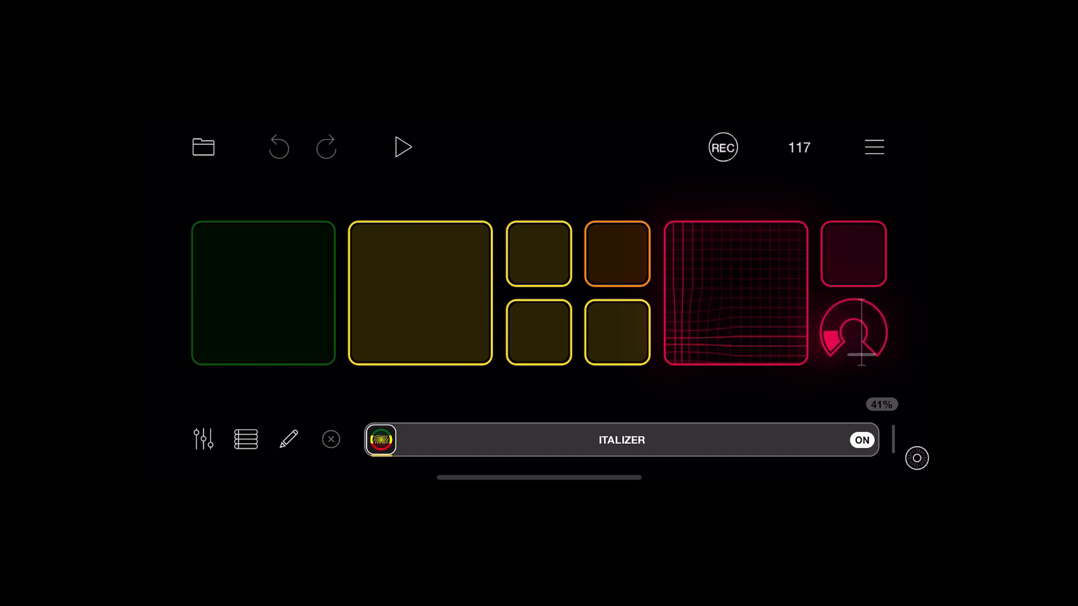
pyautogui.moveTo(855, 333); pyautogui.dragTo(855, 351)
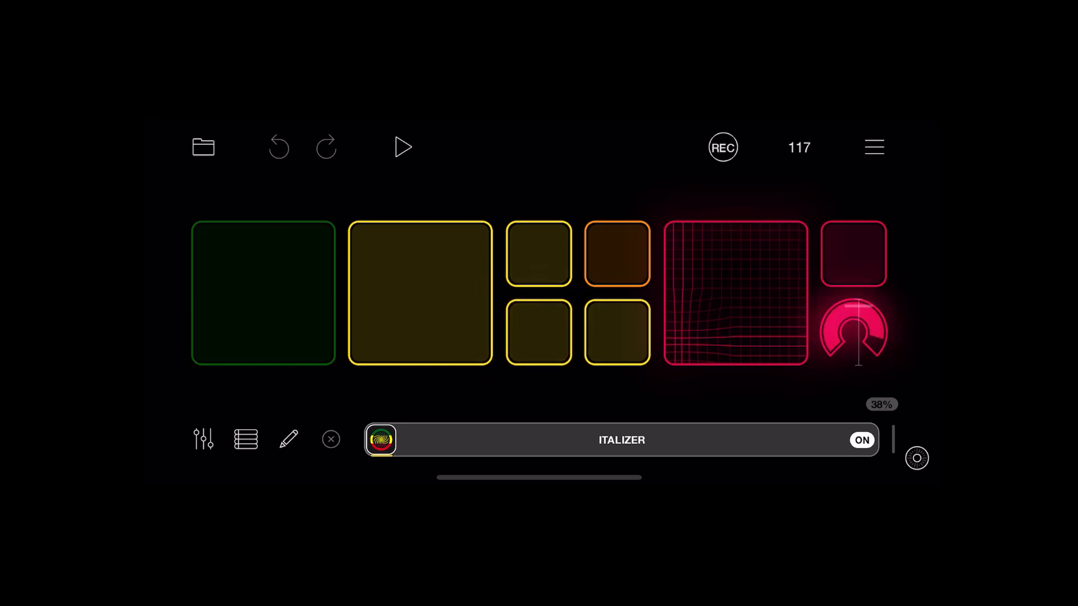
pyautogui.moveTo(855, 332); pyautogui.dragTo(860, 323)
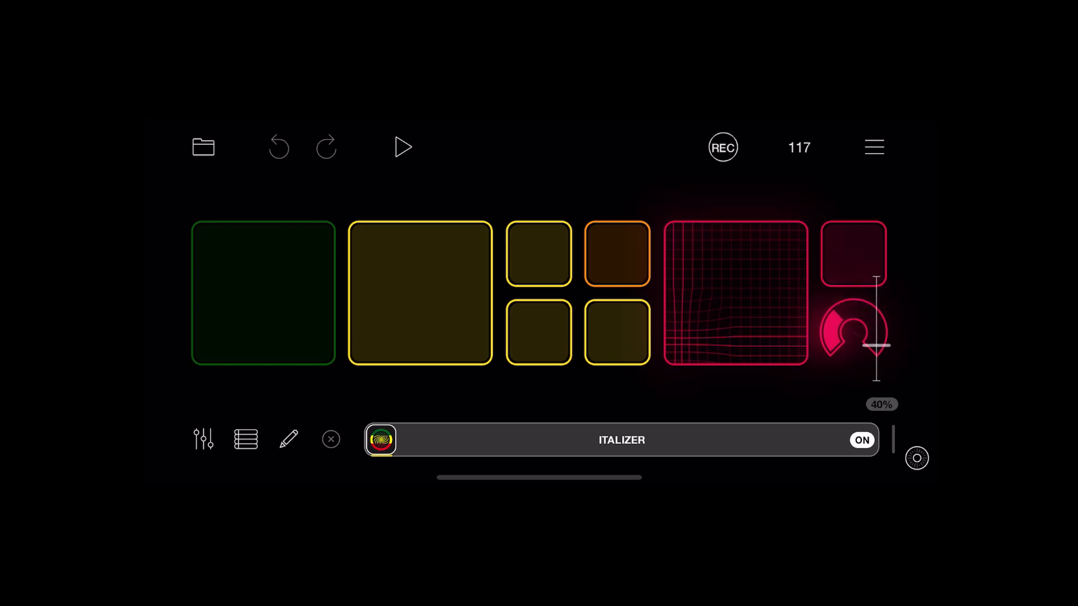
# - Sweep the red Italizer dial down fully and back up, leaving it raised
pyautogui.moveTo(853, 344); pyautogui.dragTo(879, 288)
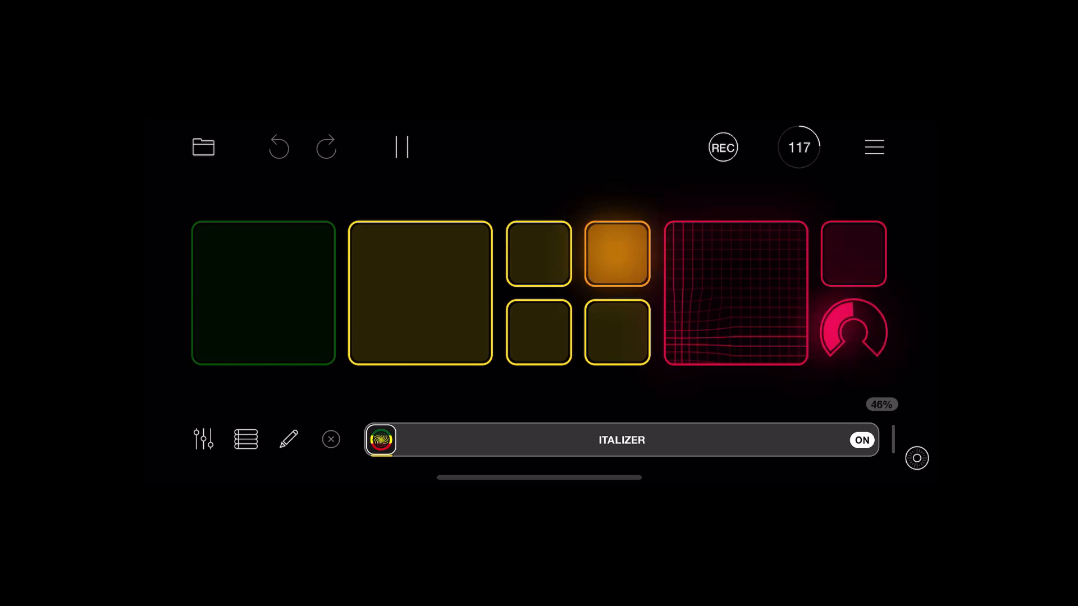
pyautogui.moveTo(855, 330); pyautogui.dragTo(855, 351)
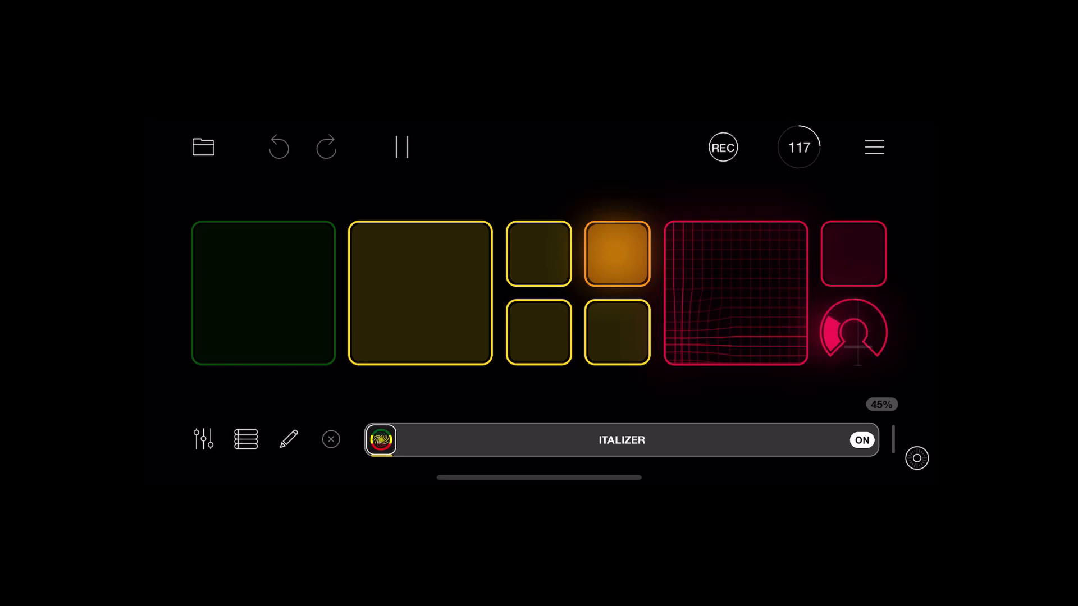
pyautogui.moveTo(856, 330); pyautogui.dragTo(855, 358)
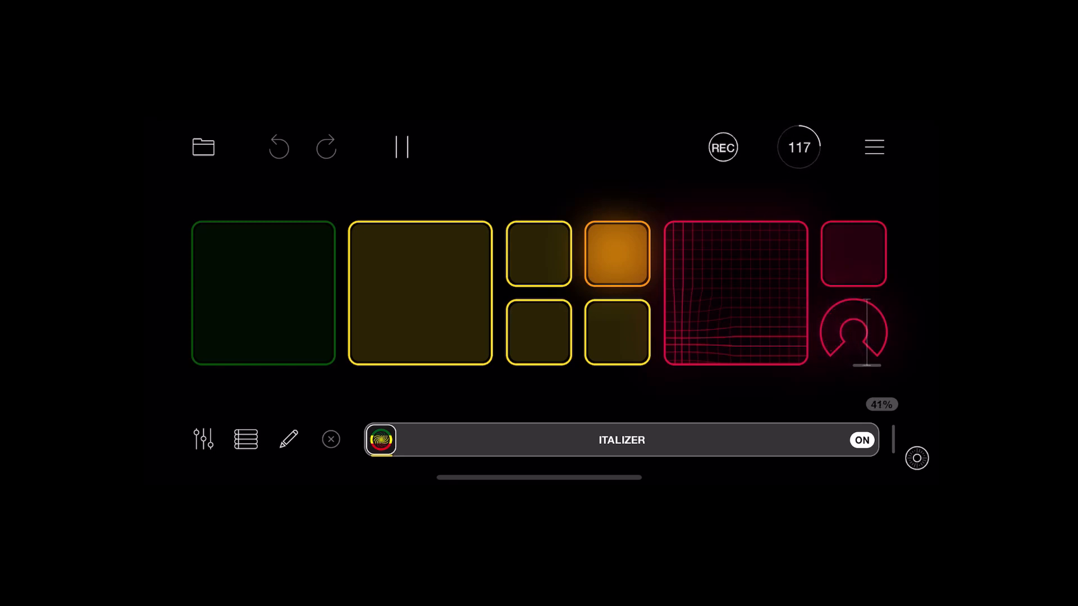
pyautogui.moveTo(852, 330); pyautogui.dragTo(852, 344)
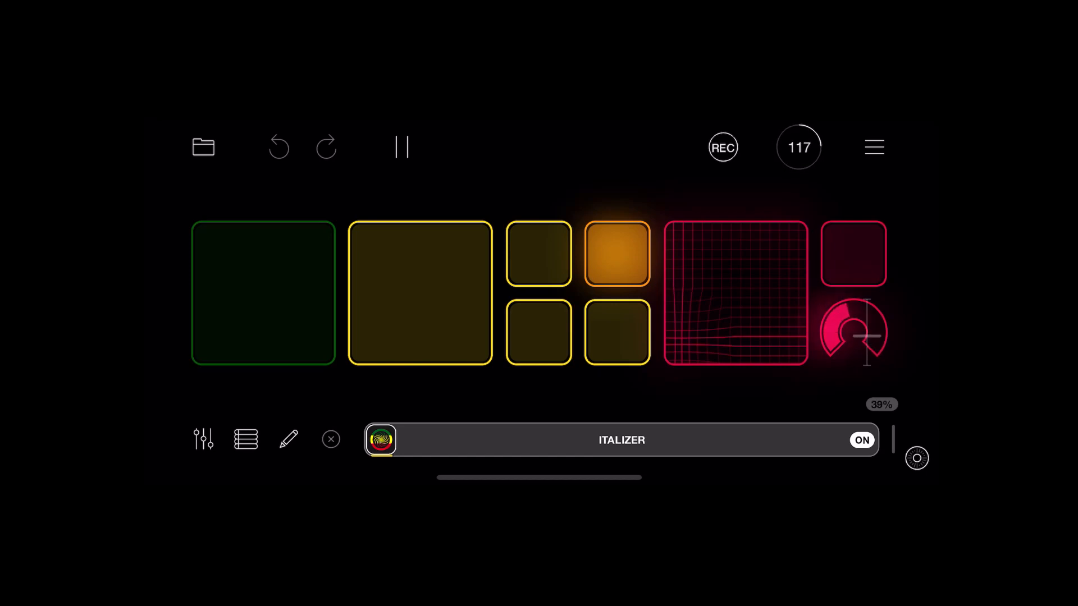
pyautogui.moveTo(866, 337); pyautogui.dragTo(867, 323)
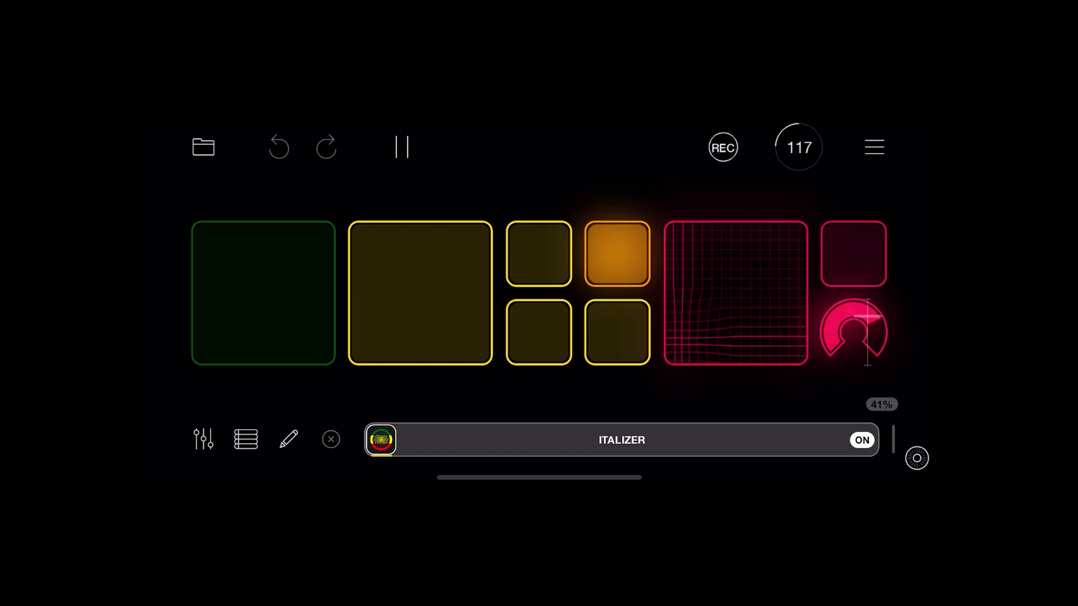